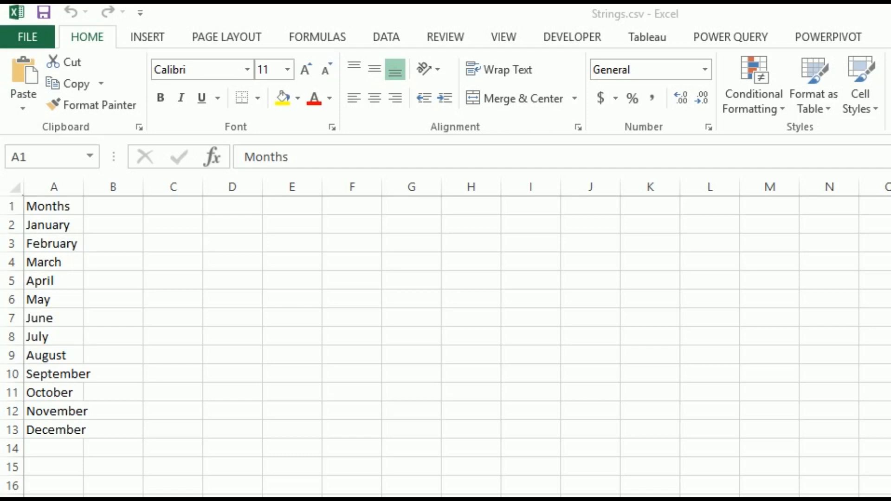
mouse_move(434, 334)
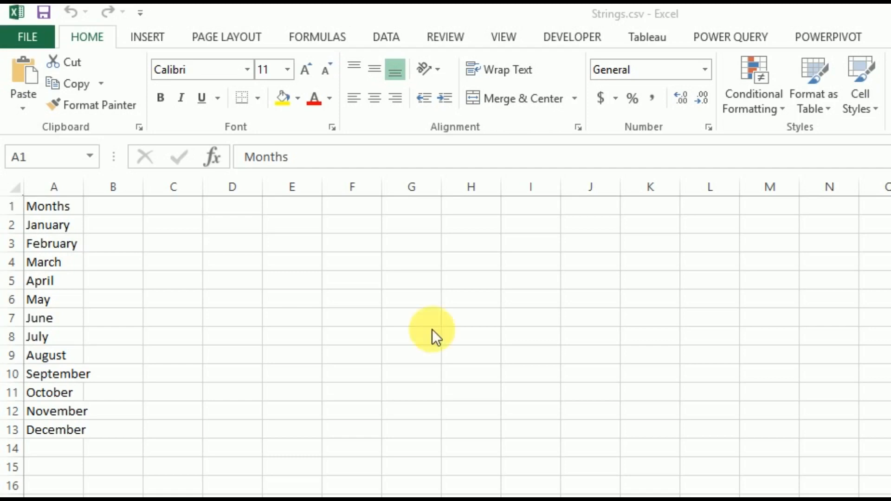
mouse_move(68, 216)
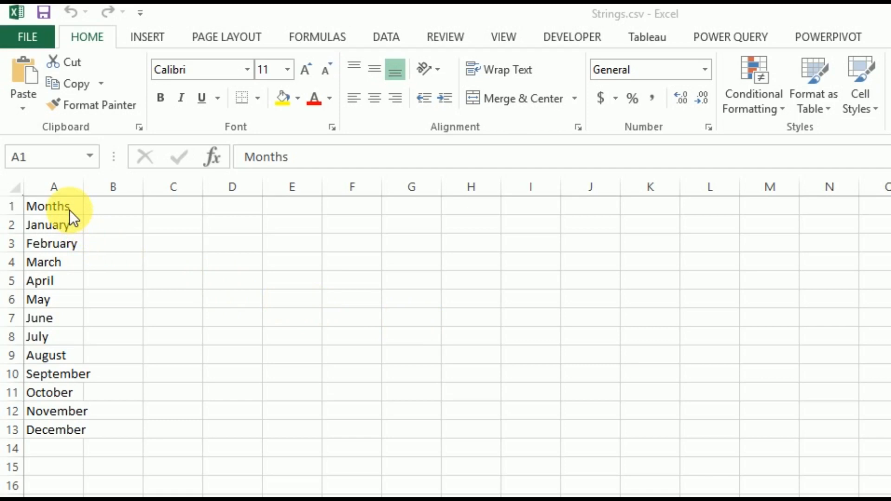
mouse_move(85, 440)
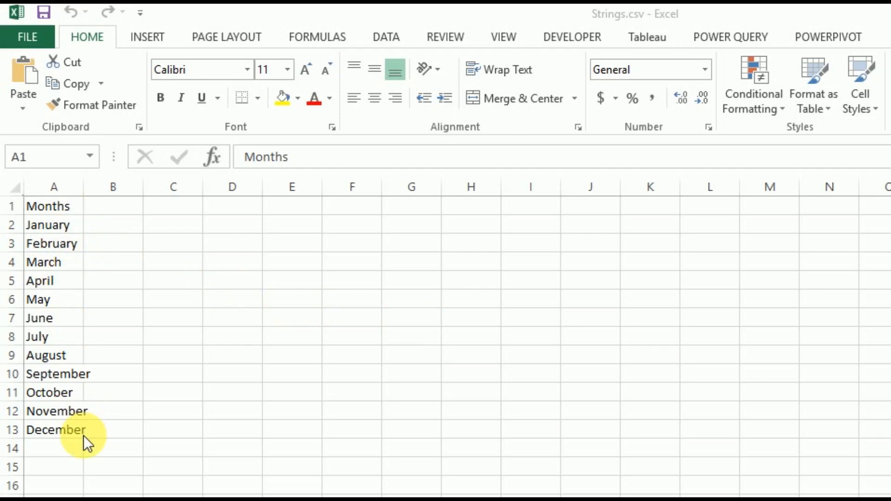
mouse_move(222, 315)
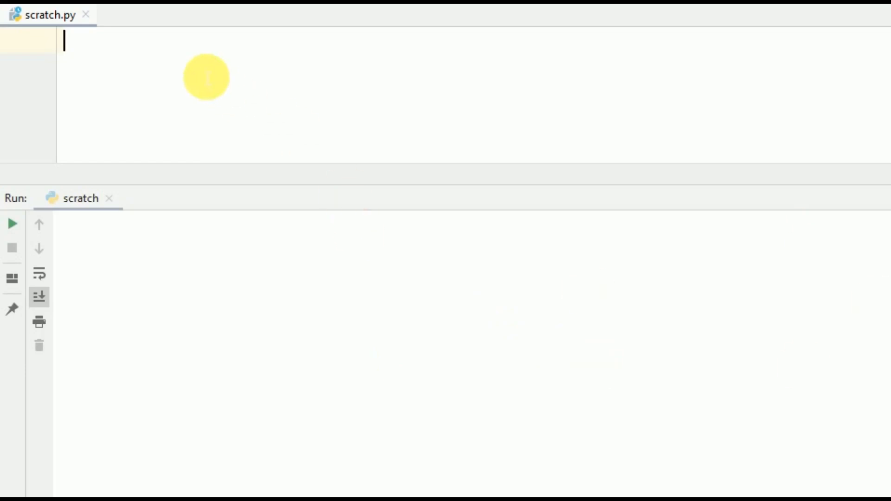
Import pandas as pd and read G:/3_PYTHON/Tutorials/String Operations/strings.csv into df
type("import pandas as p")
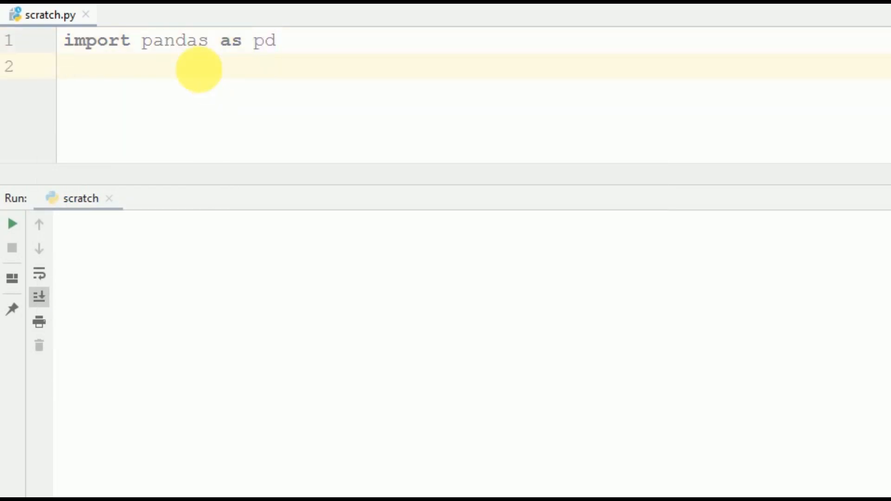
type("df=")
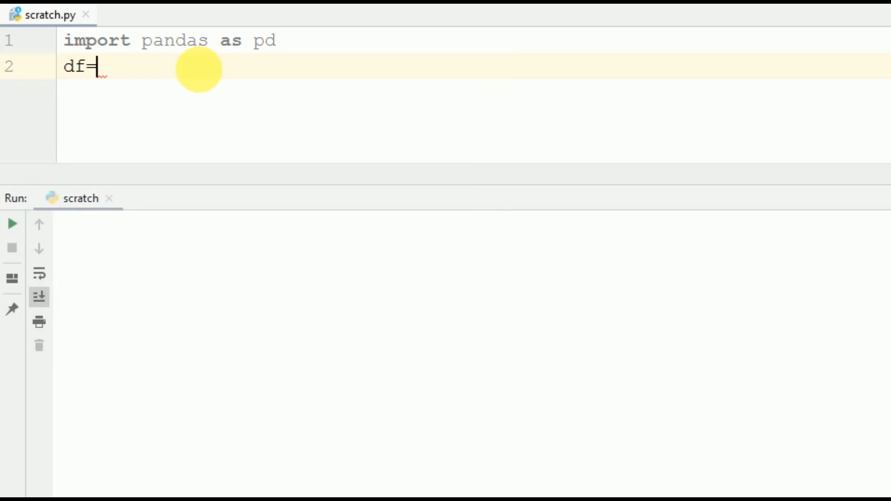
type("pd.read_csv")
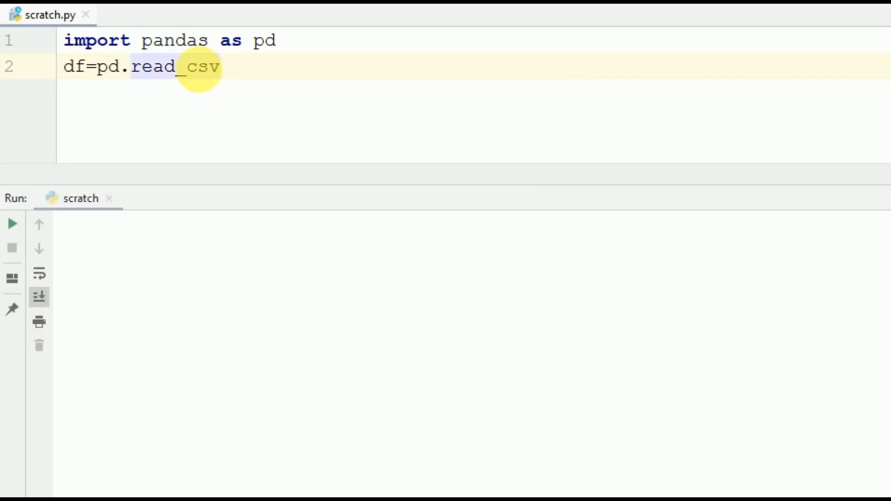
type("('')")
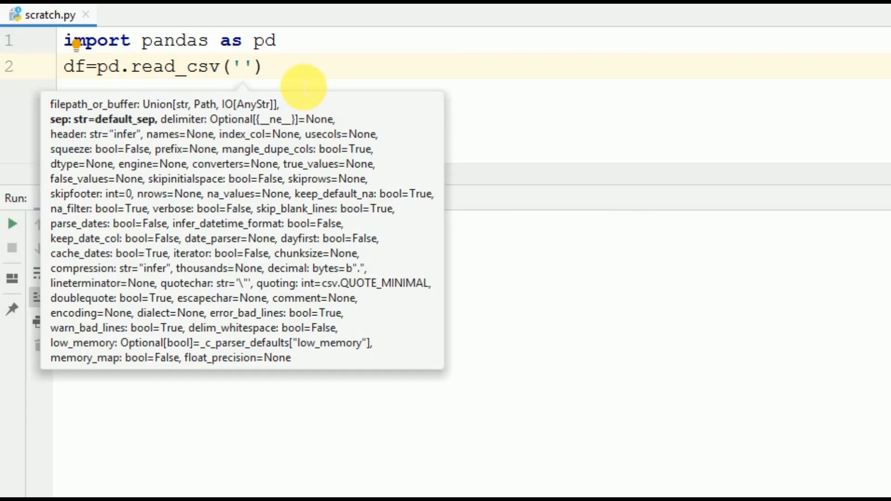
type("G:\\3_PYTHON\\Tutorials\\String Operations")
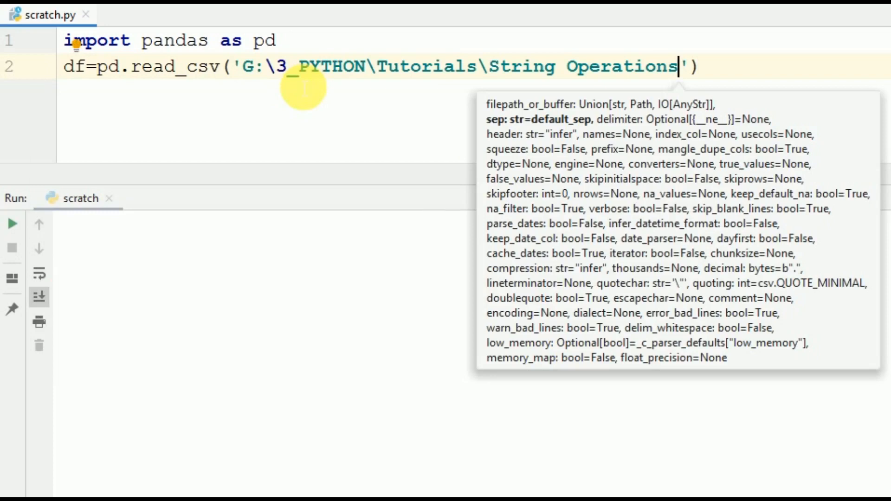
type("\\strings")
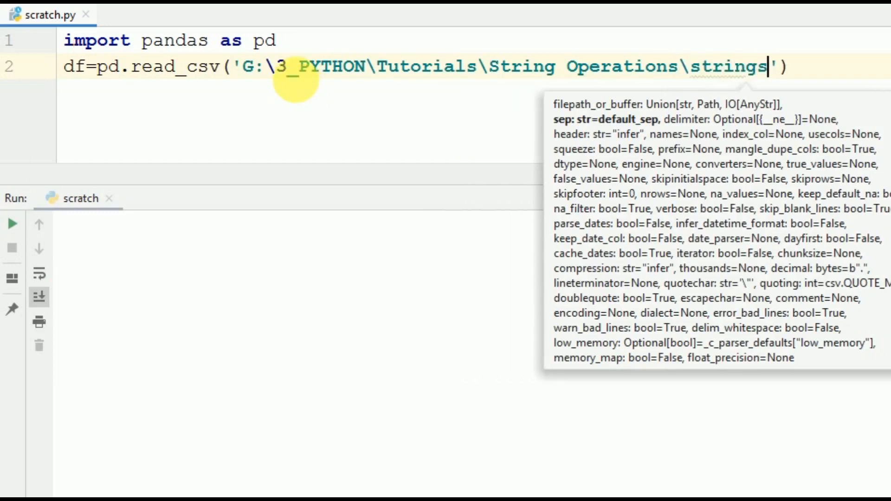
type(".cs")
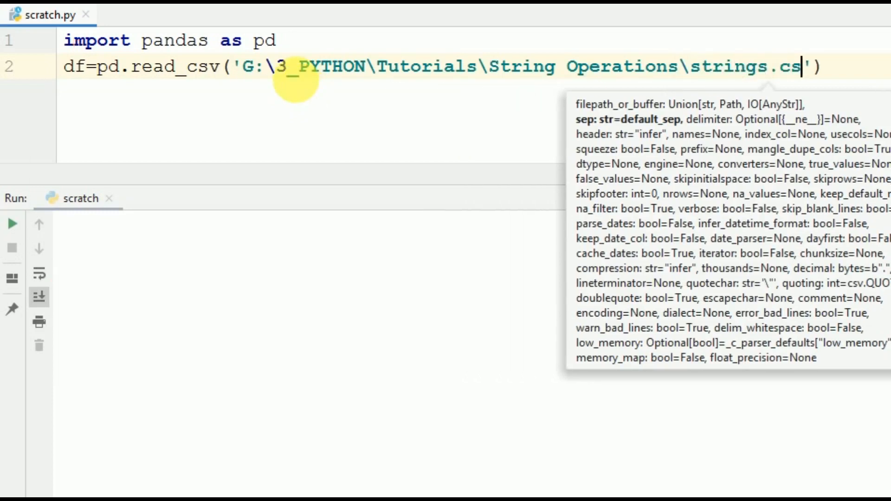
type("v")
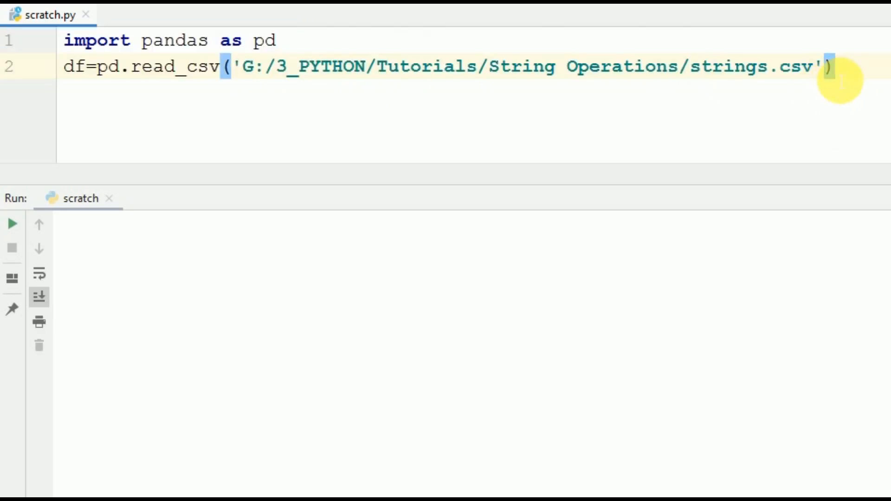
Add a print(df) line to display the DataFrame
type("print(")
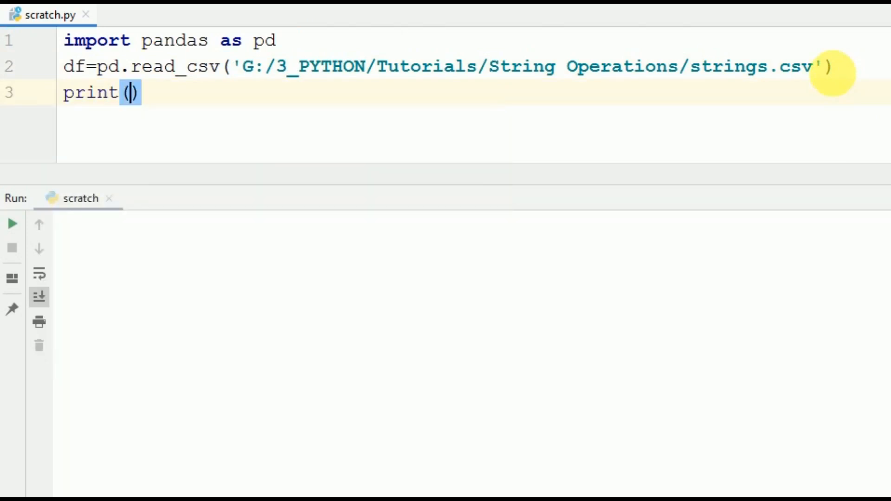
type("df")
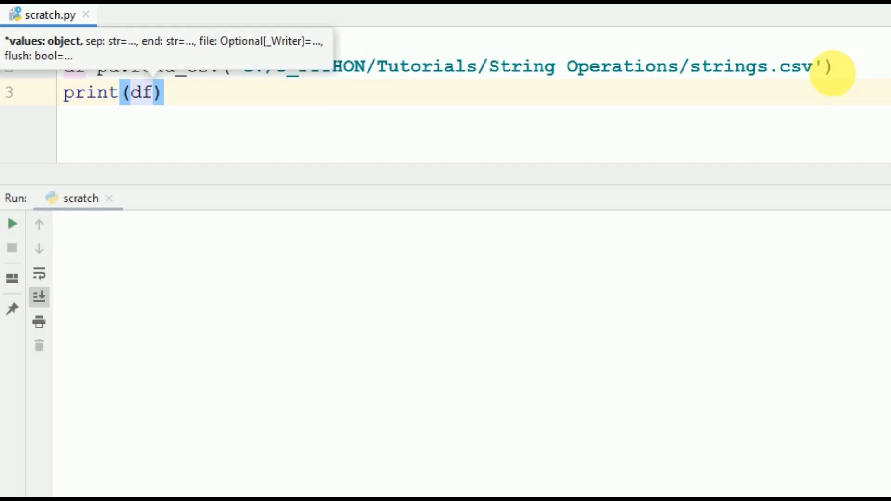
Run the script to print the Months column, then remove the print(df) line
left_click(12, 224)
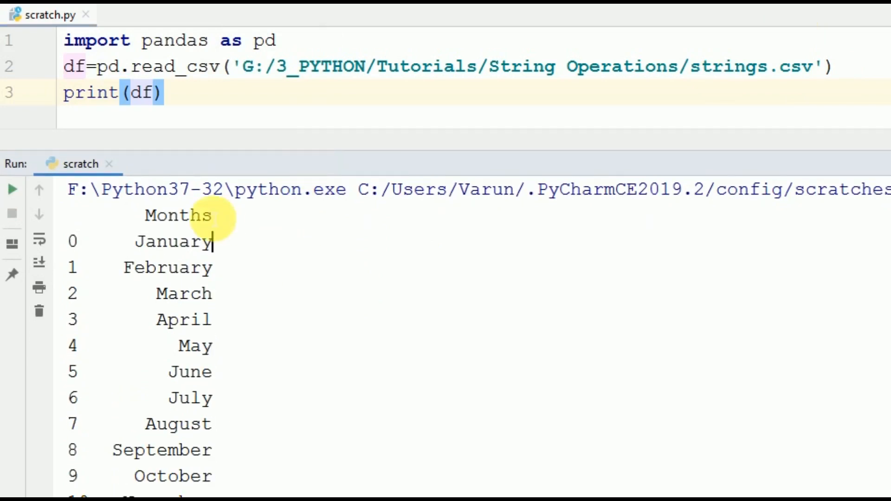
scroll("down", 3)
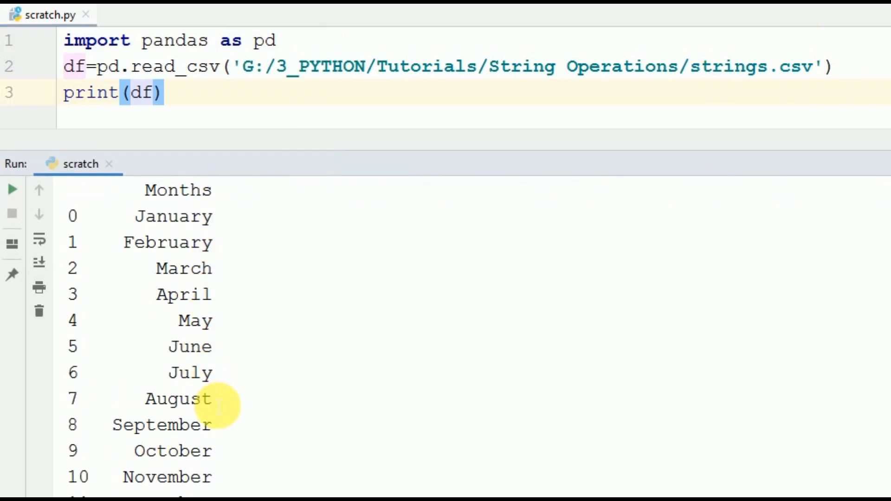
mouse_move(375, 157)
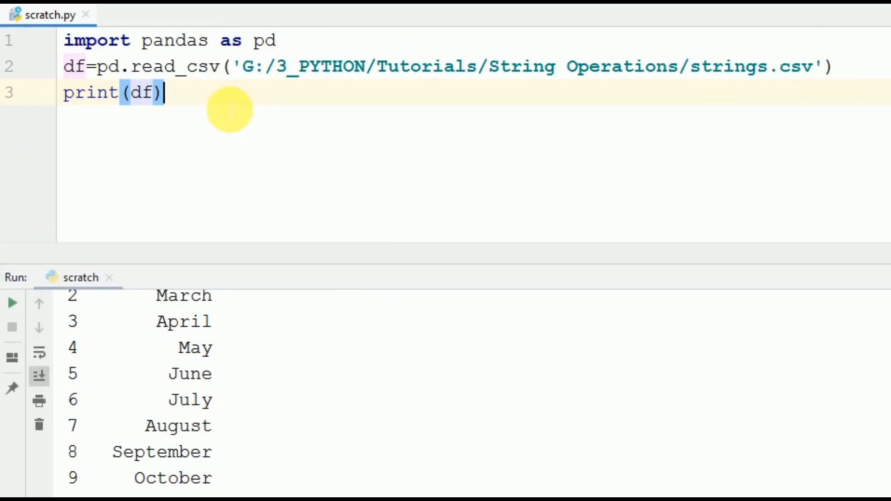
key("Backspace")
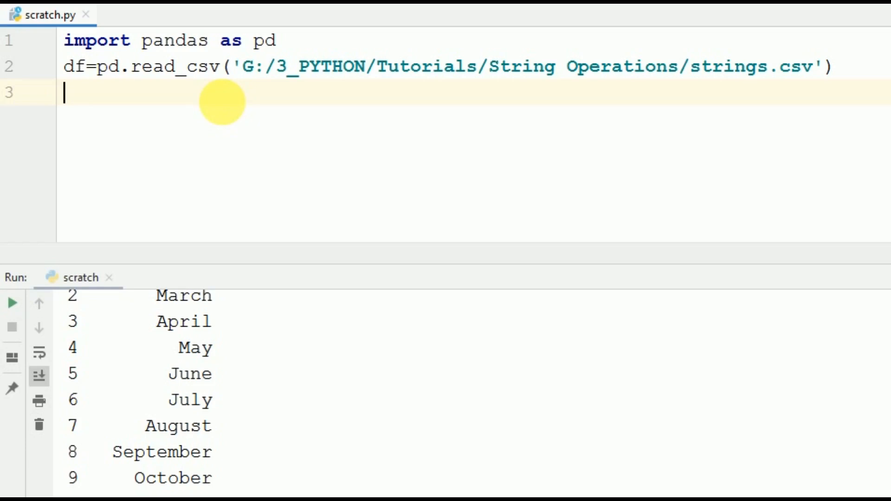
mouse_move(249, 118)
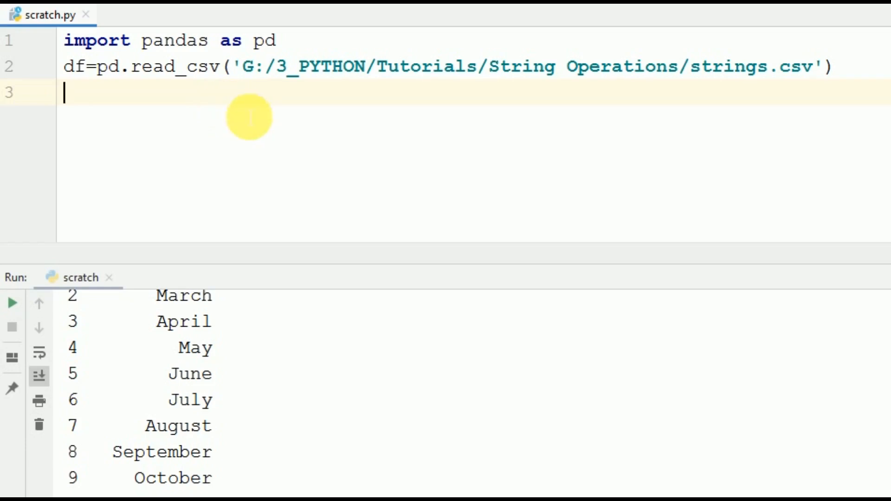
Store the first two letters of each month with lft=df['Months'].str[0:2]
type("lf")
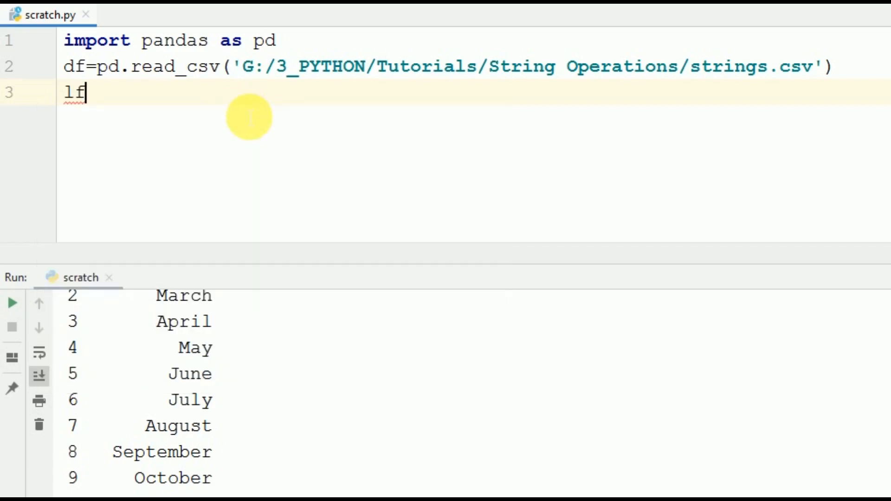
type("t")
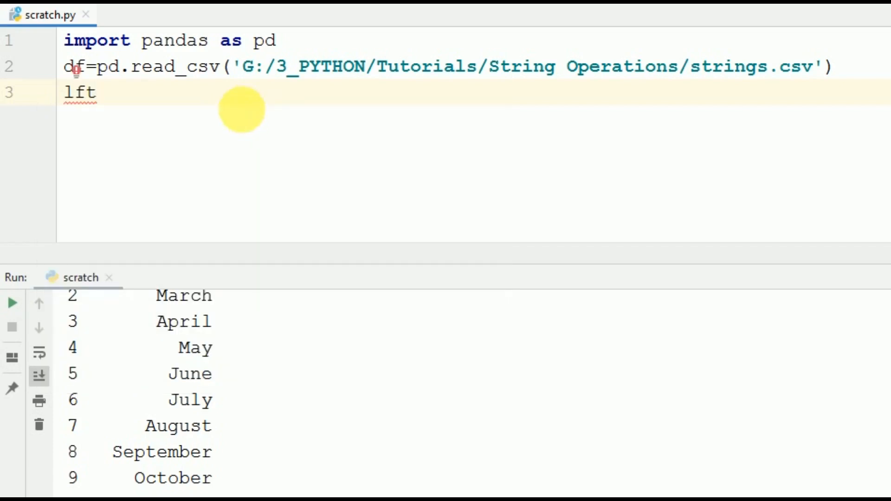
type("=")
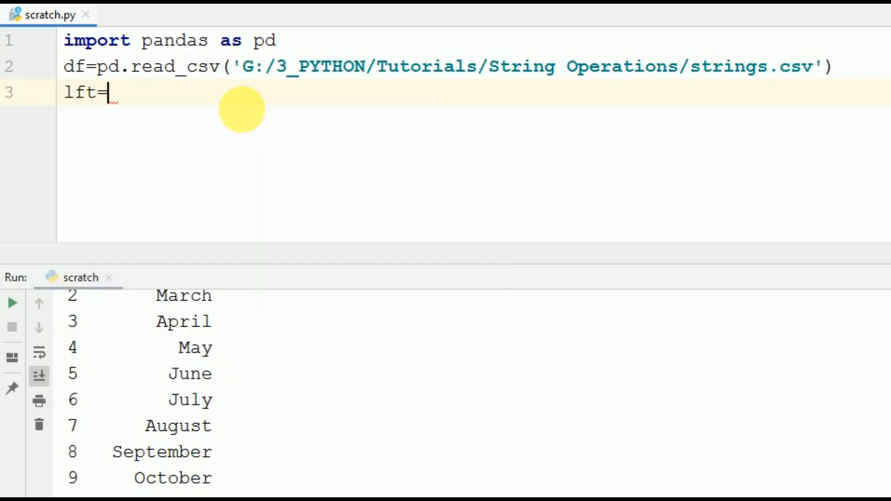
type("df")
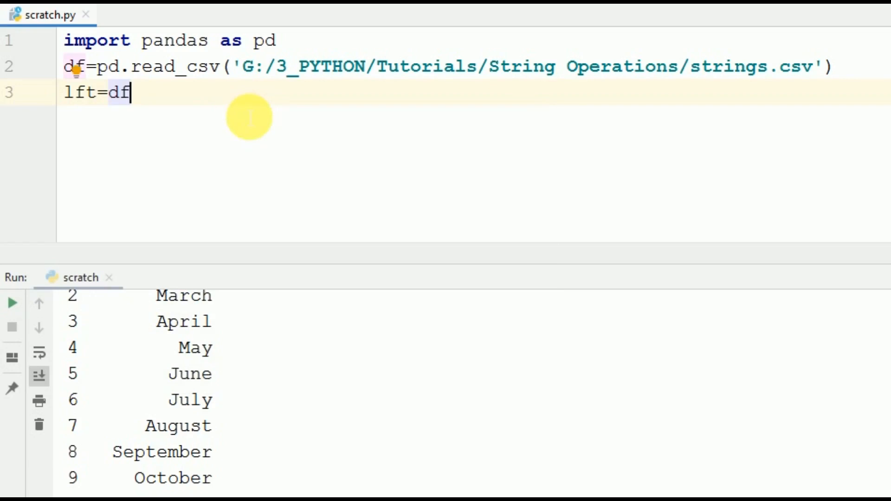
type("[]")
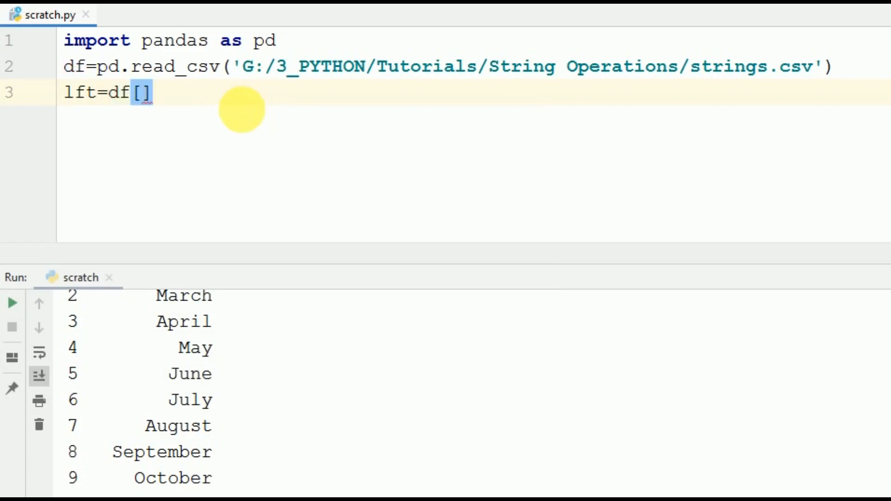
type("'Mon'")
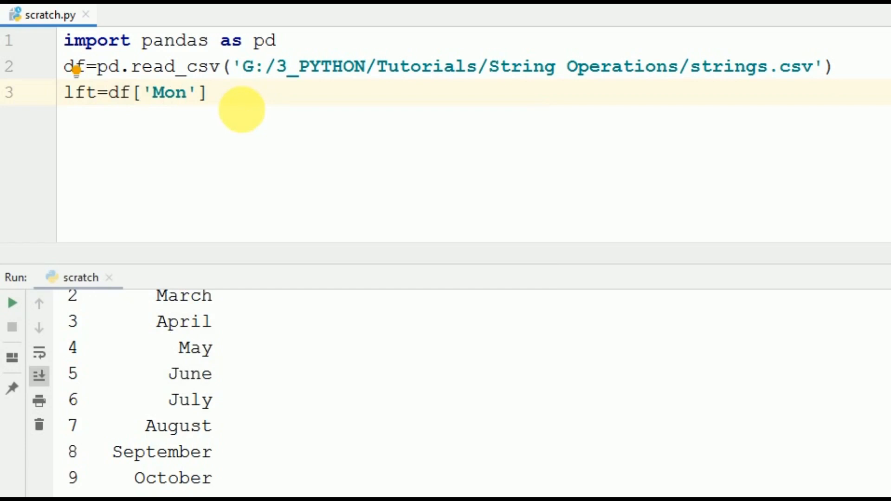
type("ths")
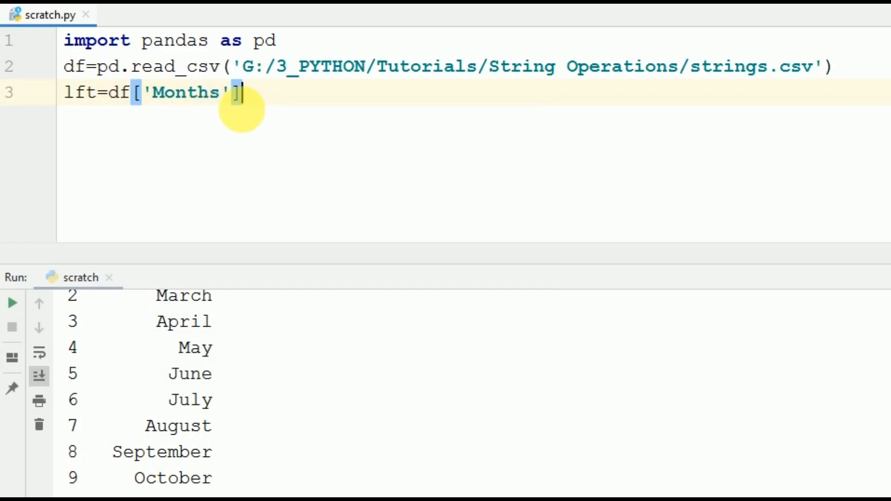
type(".")
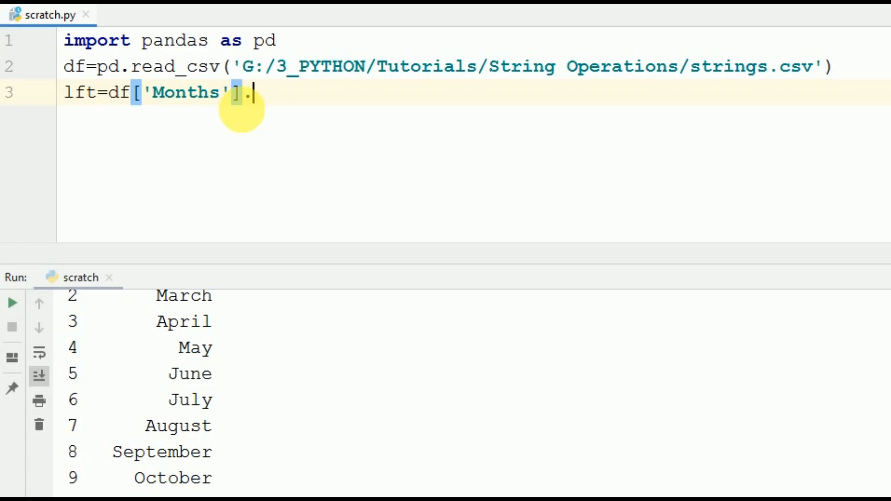
type("str")
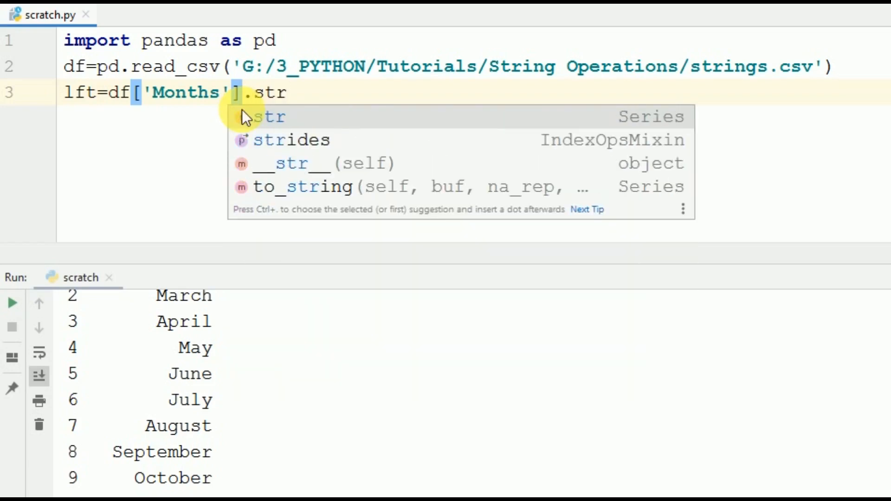
type("[")
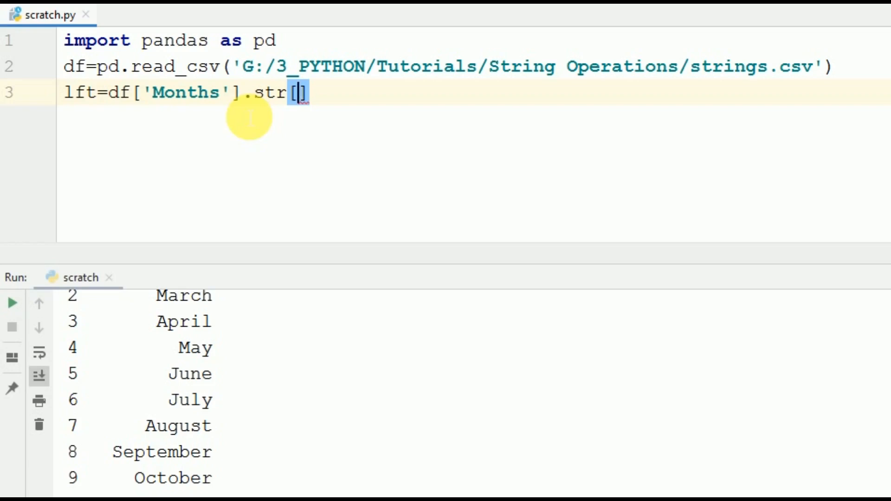
type("0")
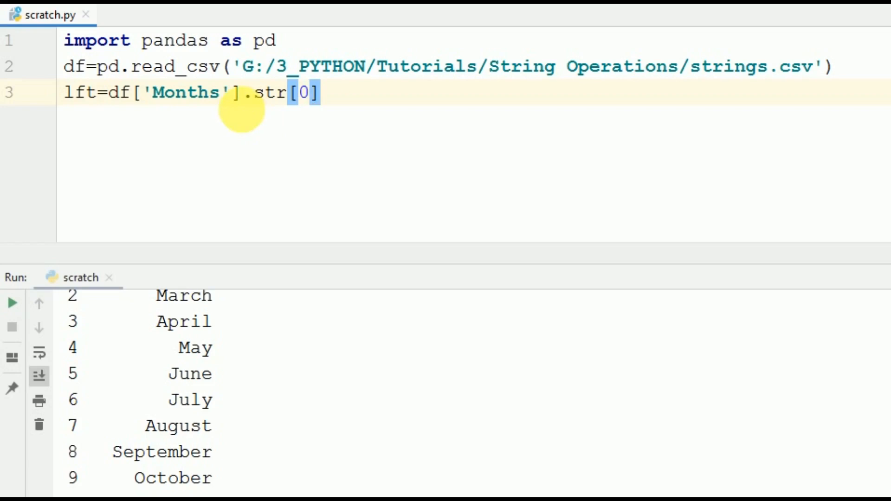
type(":")
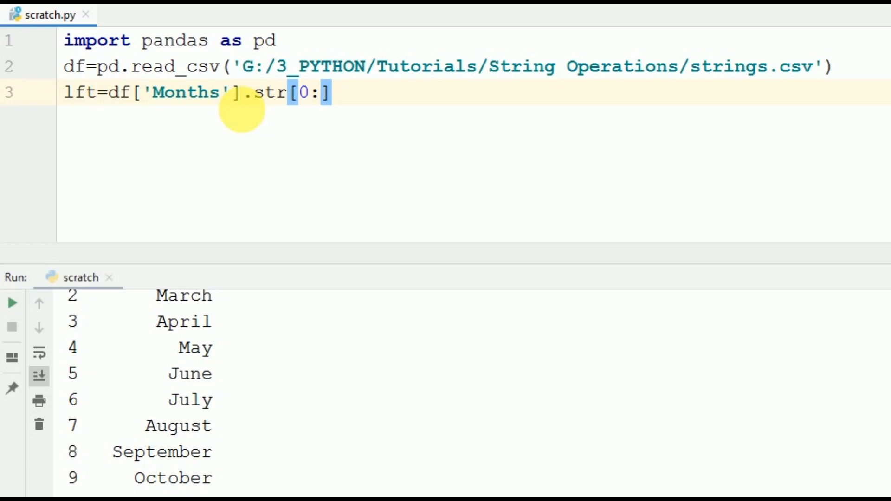
type("2")
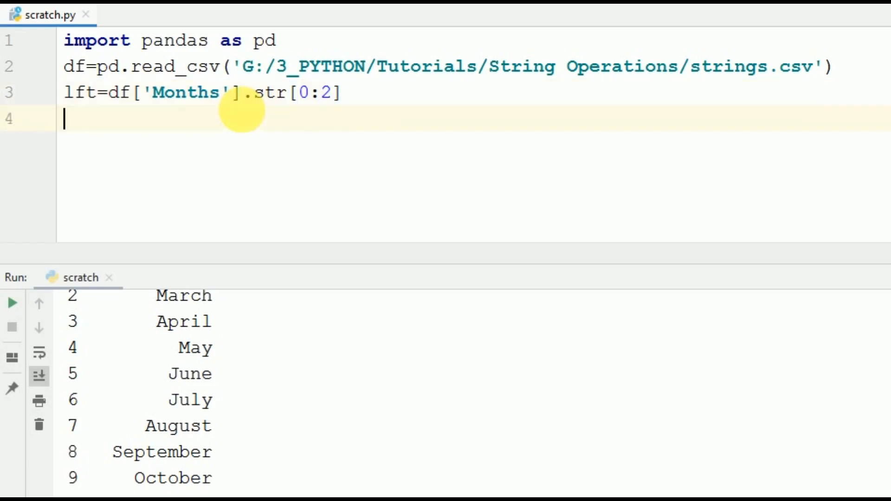
Add print(lft) to show the two-letter slices
type("print")
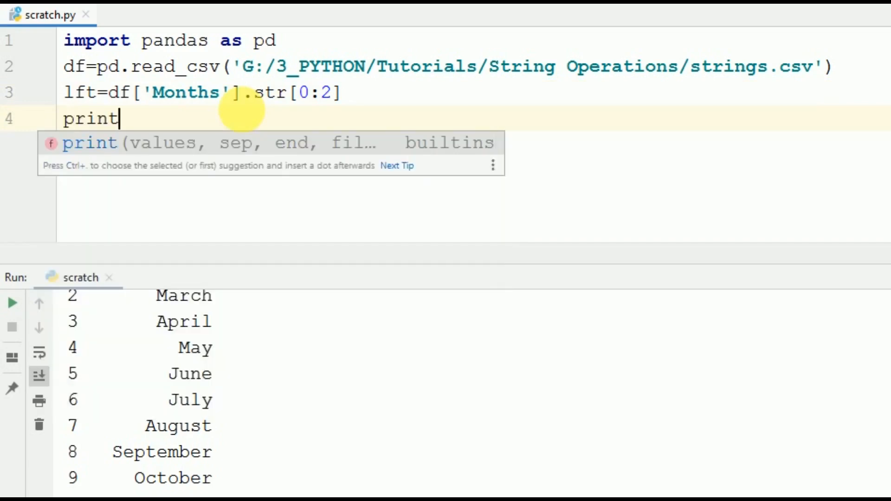
type("(lft")
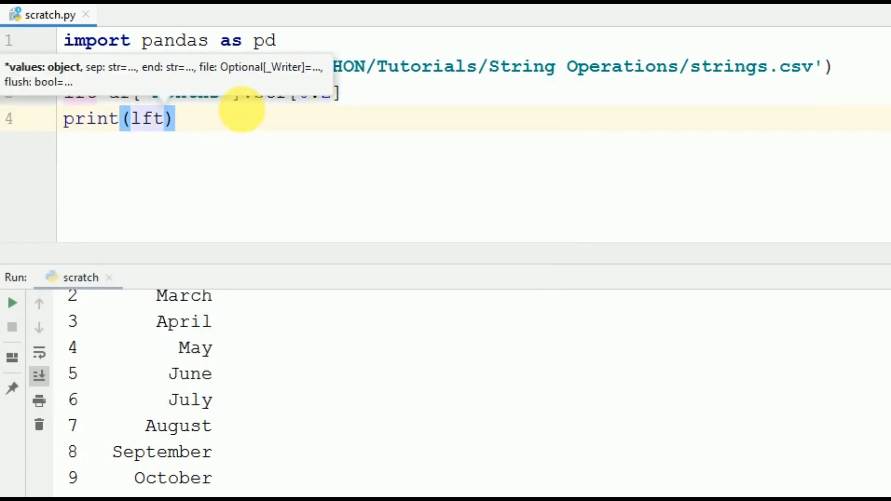
Scroll the run output listing the two-letter starts Ja, Fe, Ma, Ap
scroll("down", 3)
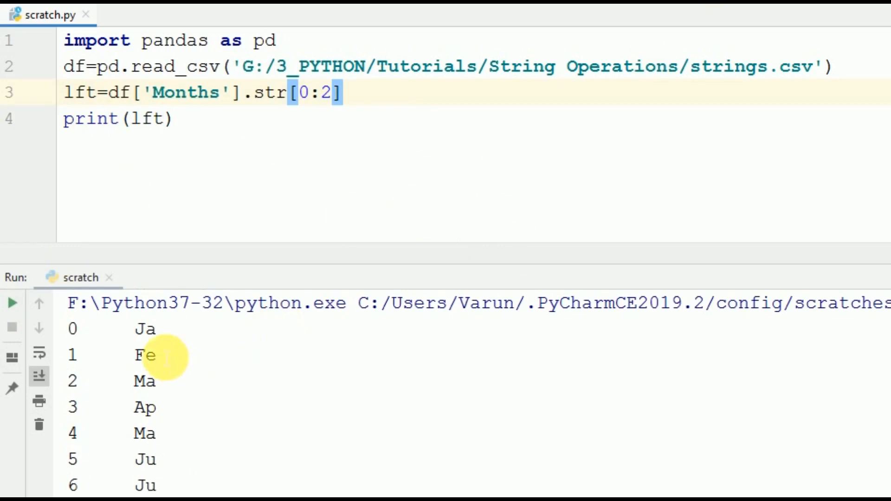
mouse_move(165, 341)
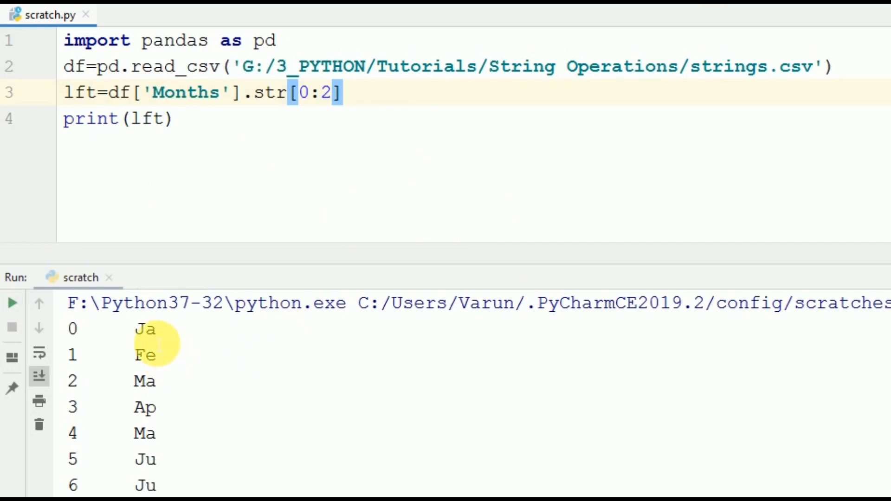
mouse_move(319, 108)
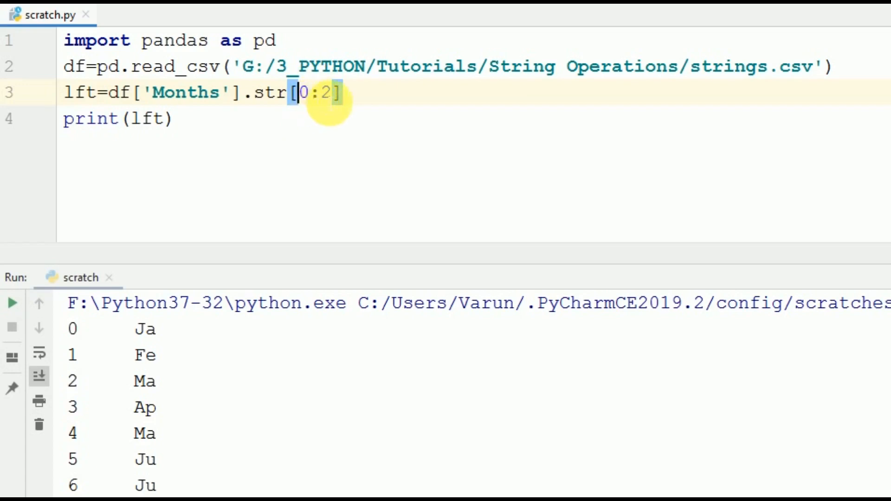
Change the slice to str[0:3] and rerun so output shows Jan, Feb, Mar, highlighting Jan
key("Backspace")
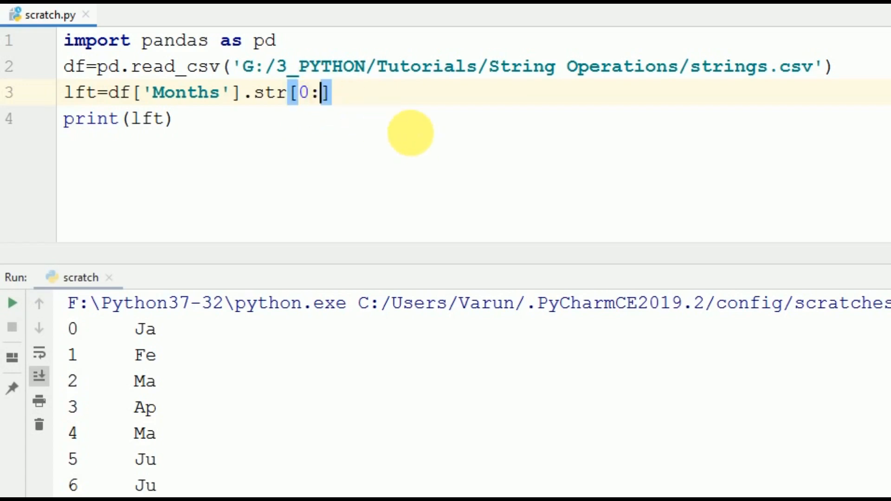
type("3")
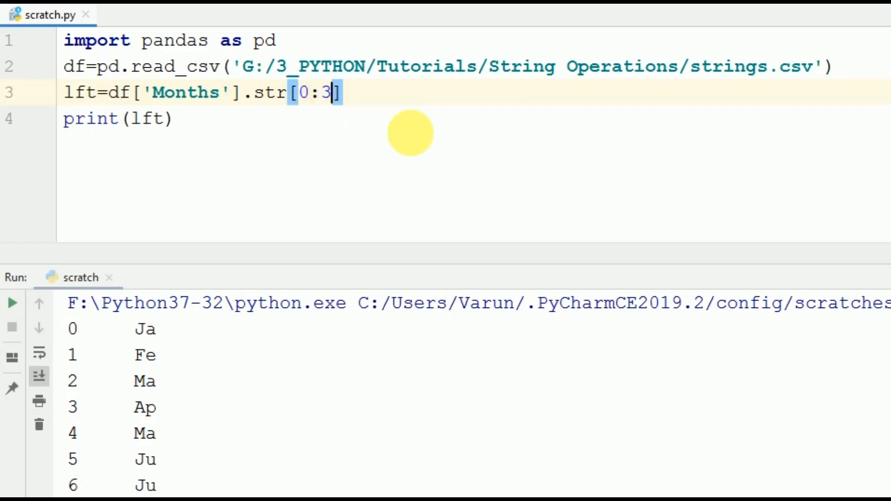
scroll("down", 3)
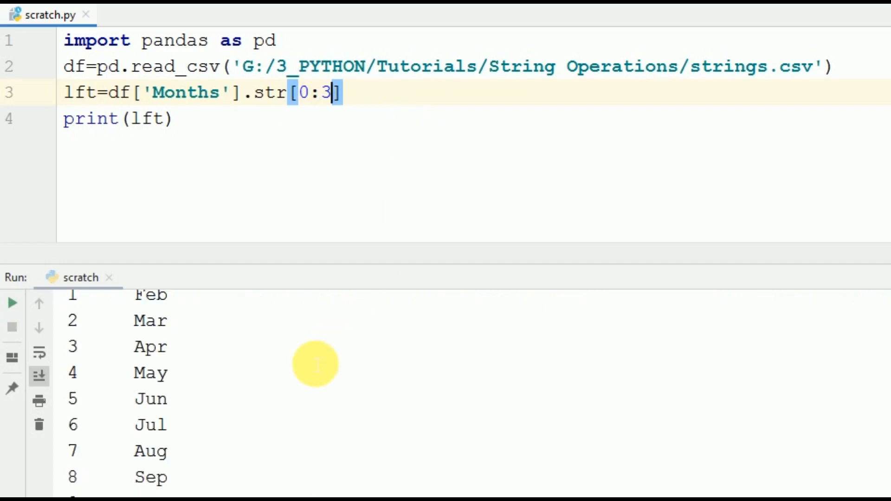
scroll("down", 3)
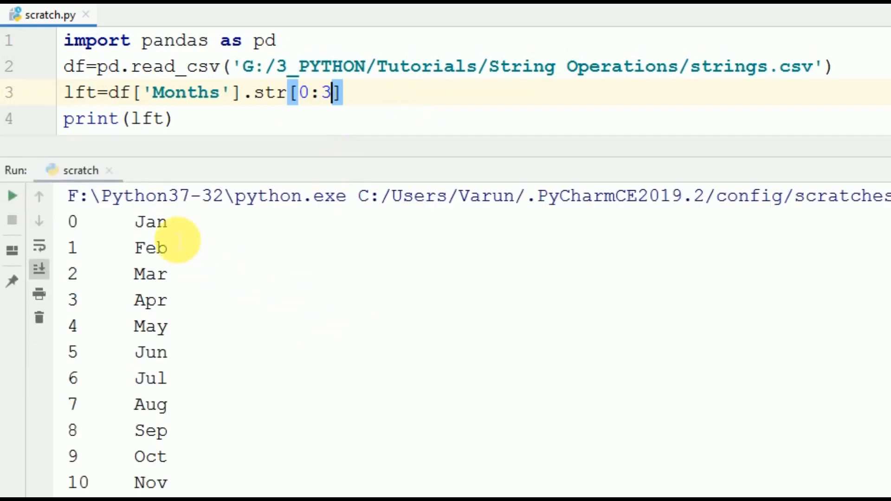
mouse_move(150, 222)
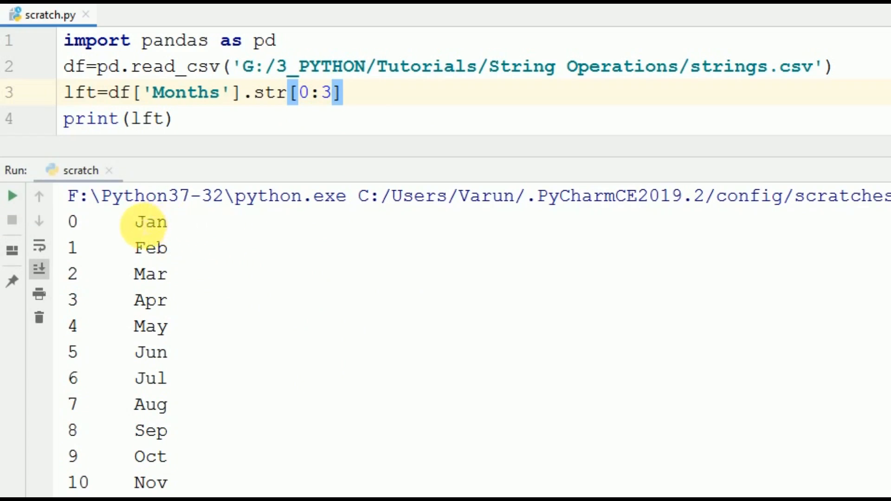
double_click(150, 222)
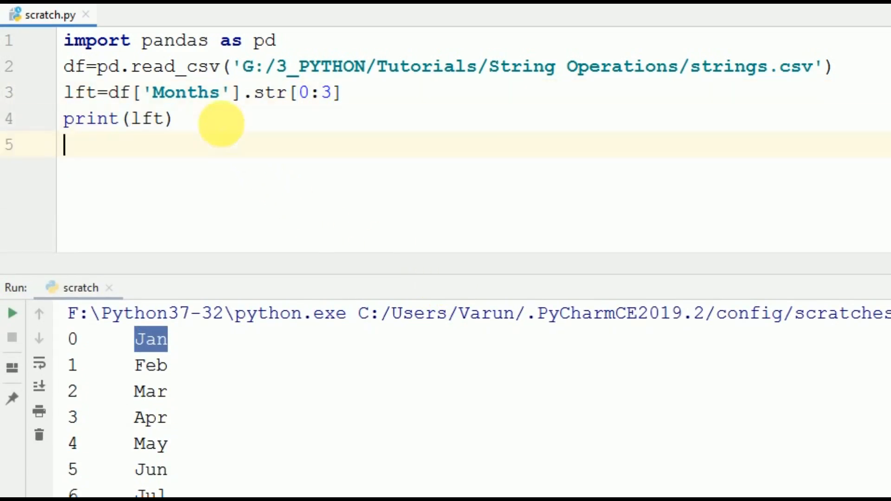
Store the last three letters of each month with rgt=df['Months'].str[-3:]
type("rgt")
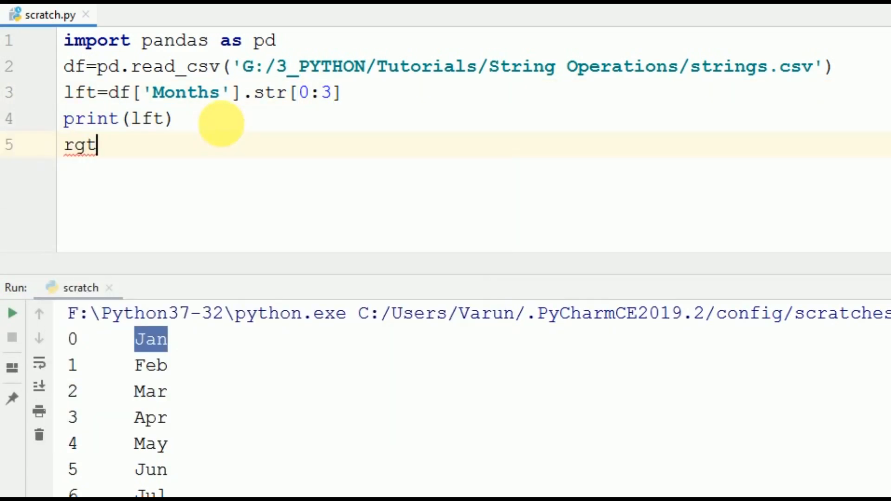
type("=")
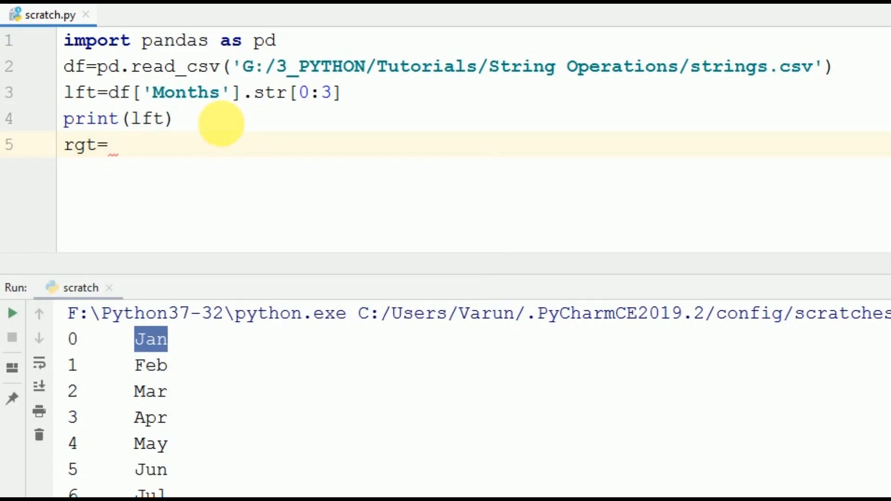
type("df['']")
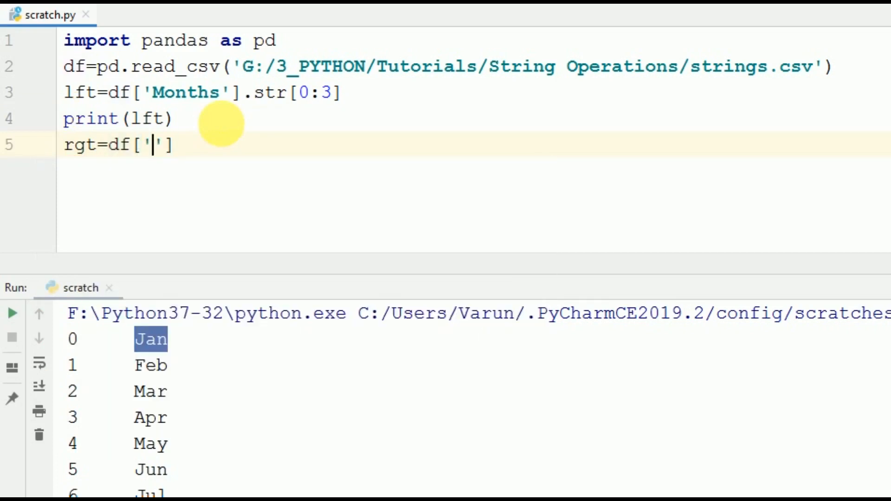
type("Montha")
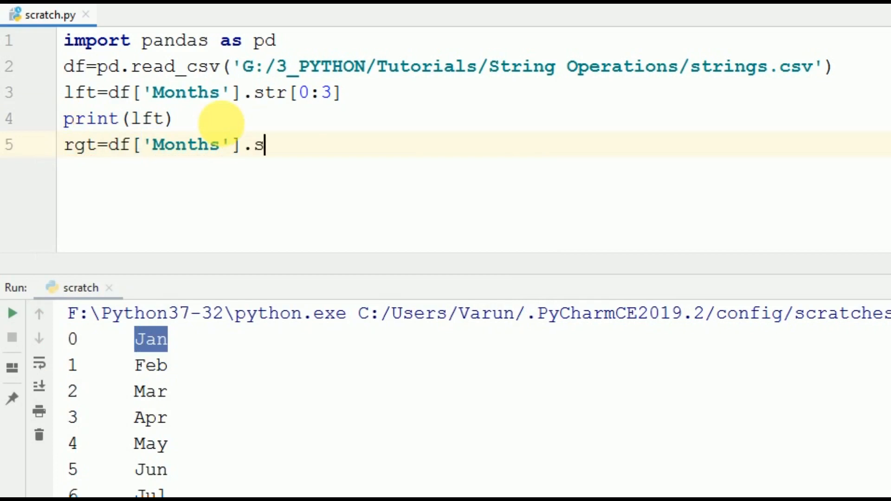
type("tr[")
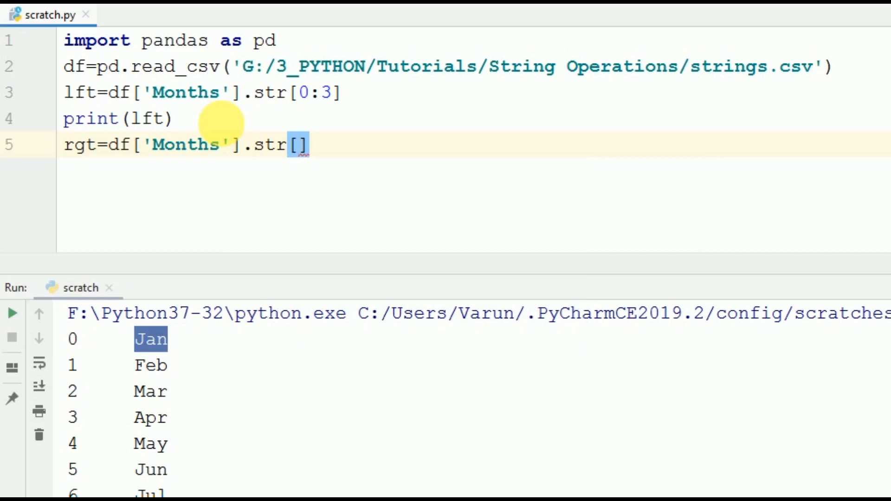
type("-")
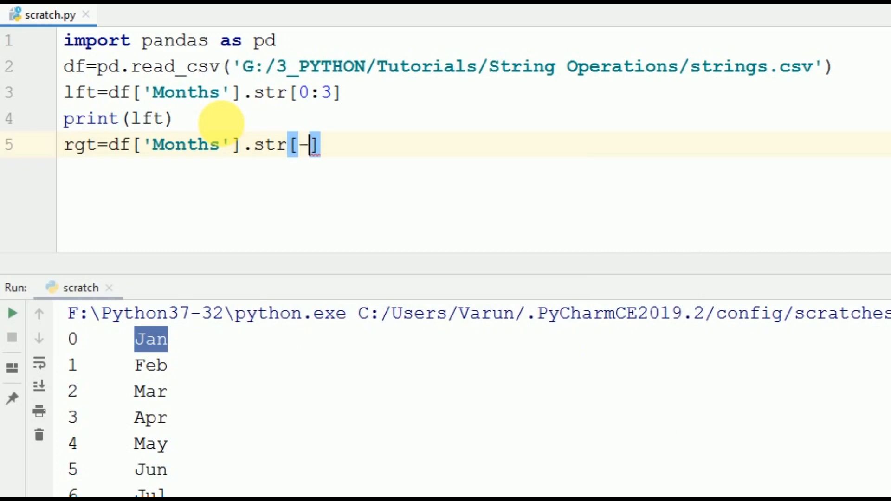
type("3:")
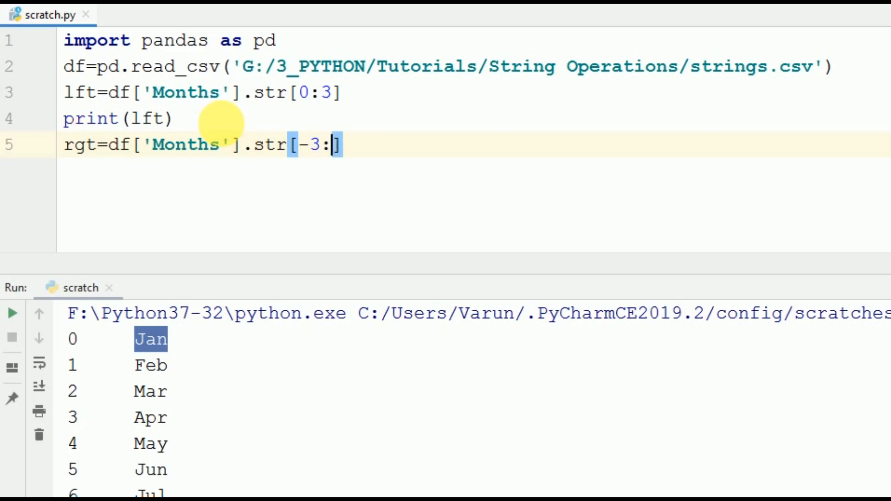
key("Return")
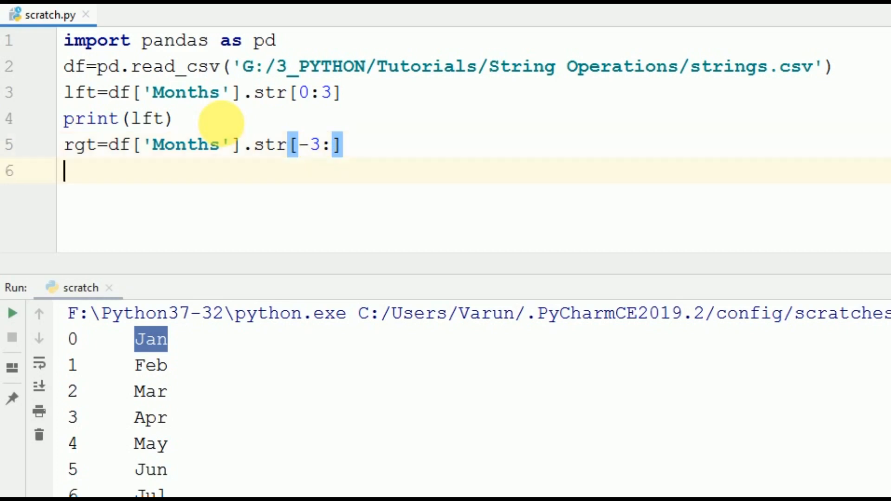
Add print(rgt) on the next line
type("print")
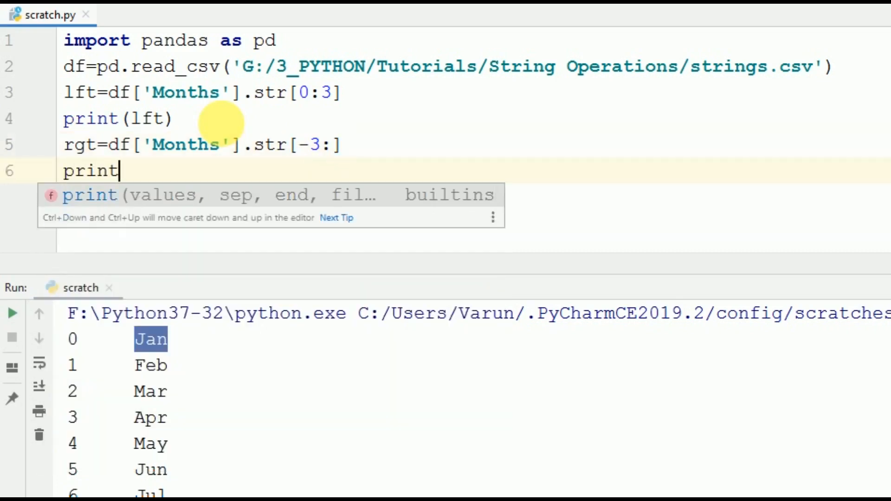
type("(rgt")
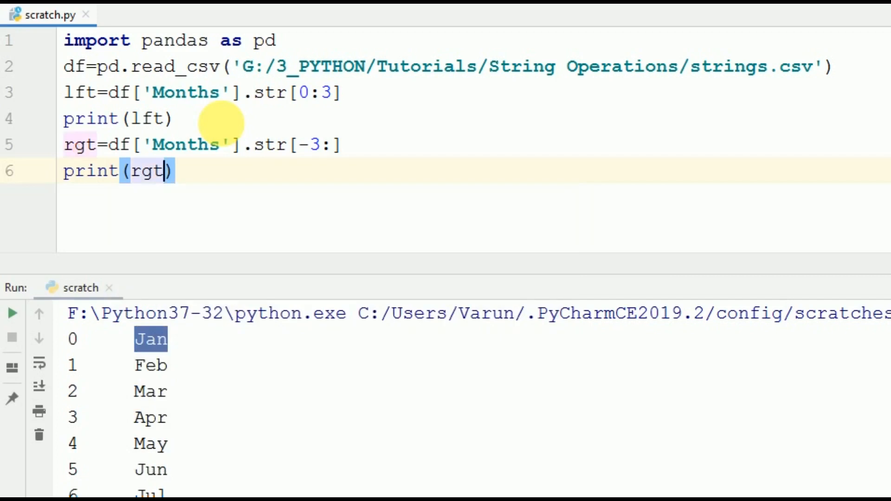
Scroll the run output showing endings ary, rch, ril and return to the code for spacing
scroll("down", 3)
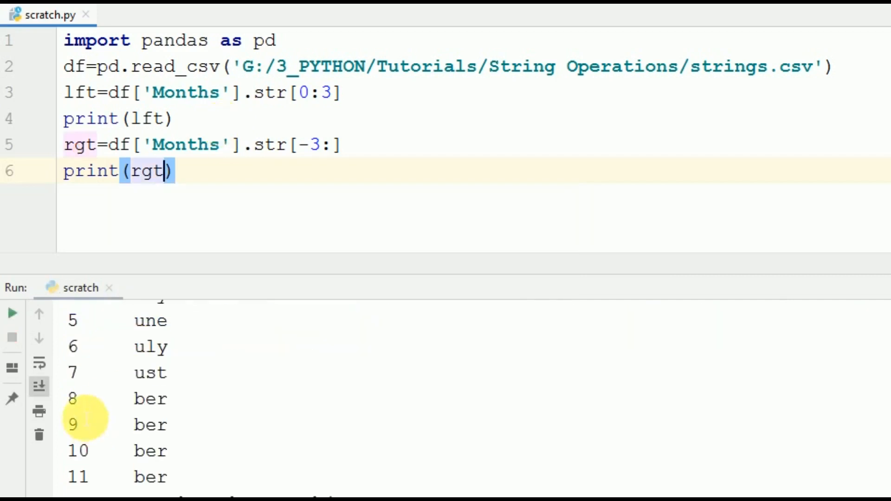
scroll("down", 3)
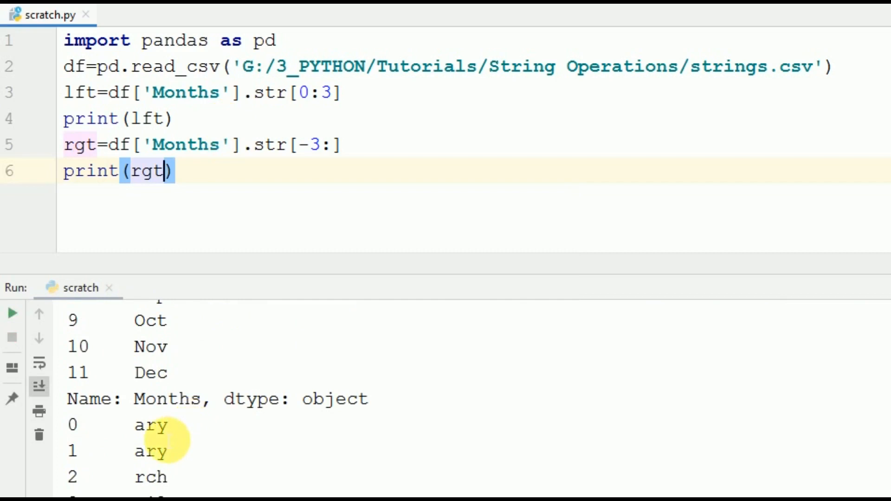
left_click(12, 313)
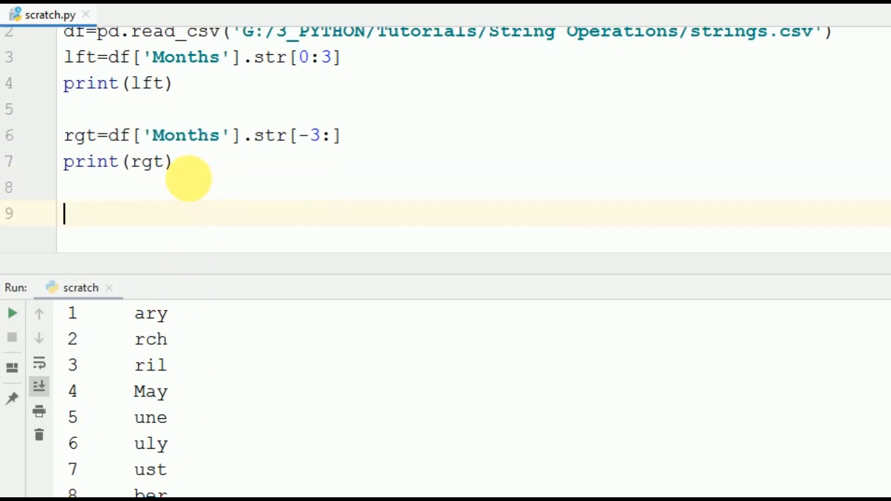
Add a middle slice line md=df['Months'].str[2:4] below the rgt block
type("rgt=df['Months'].str[-3:]")
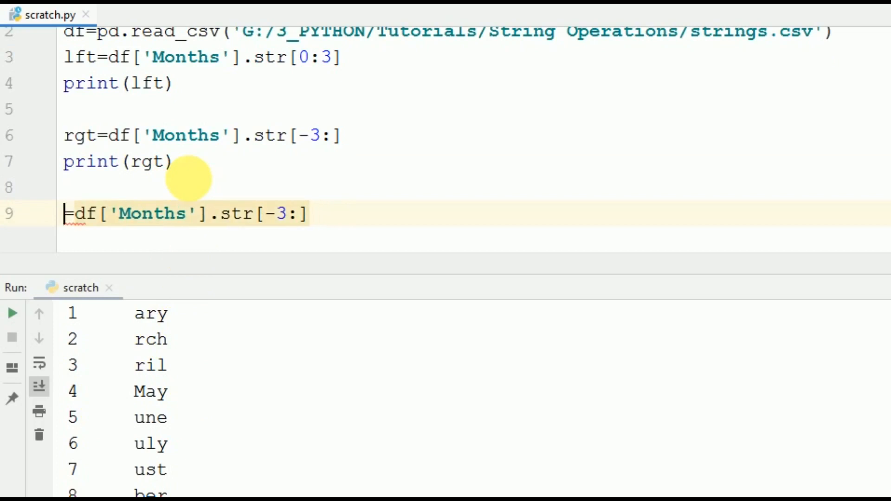
type("md")
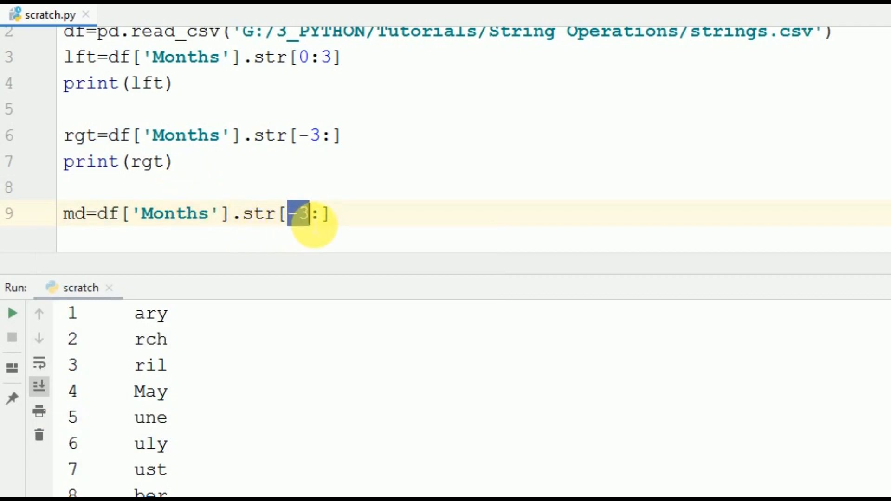
scroll("down", 3)
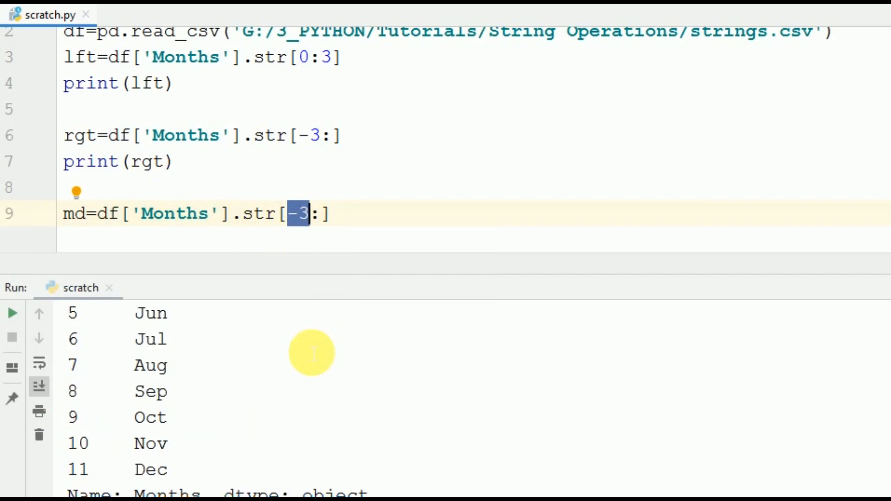
scroll("down", 3)
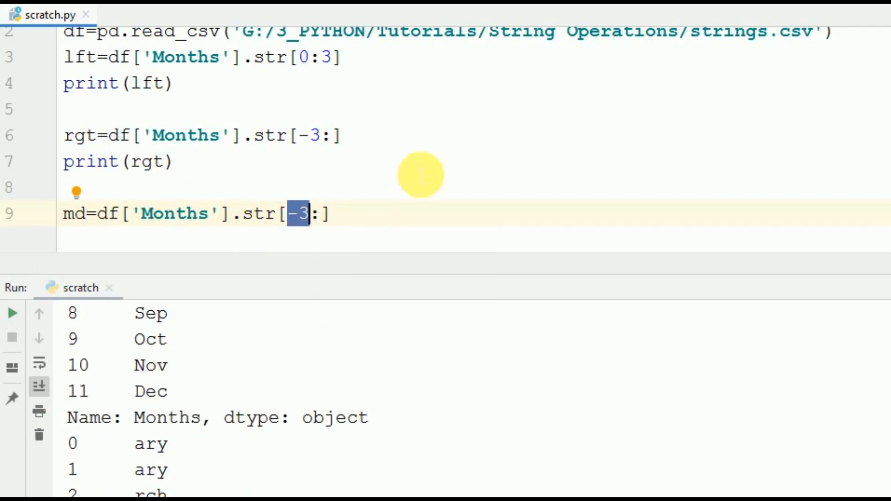
type("2")
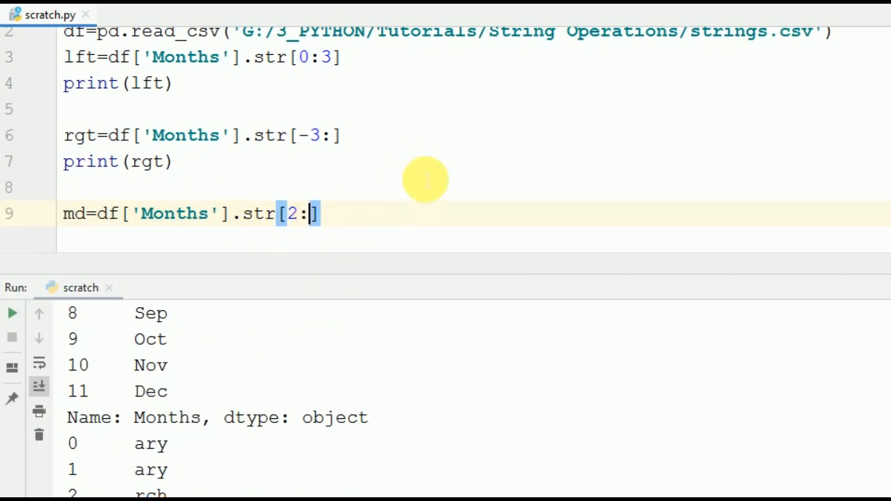
type("4")
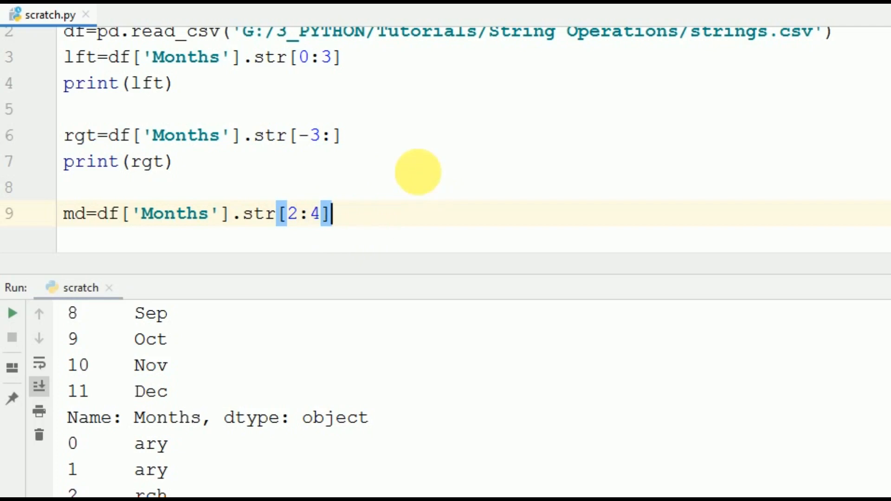
Add print(md) and rerun the script
type("print(")
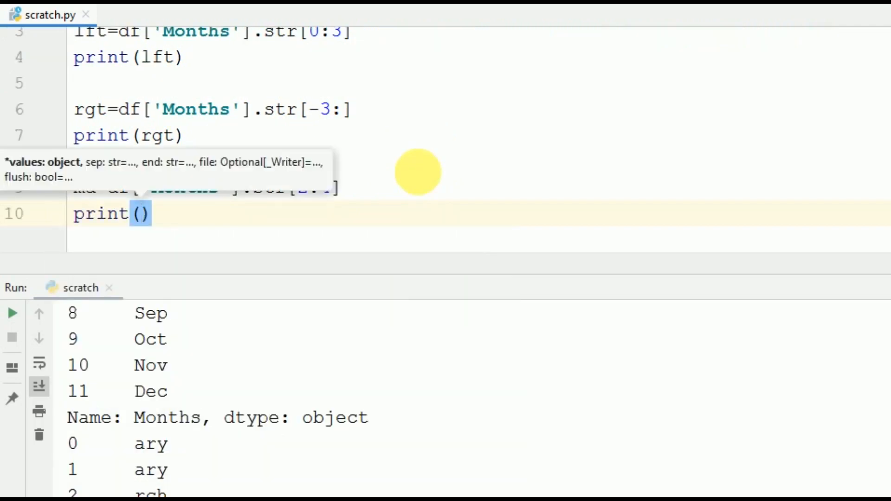
mouse_move(499, 267)
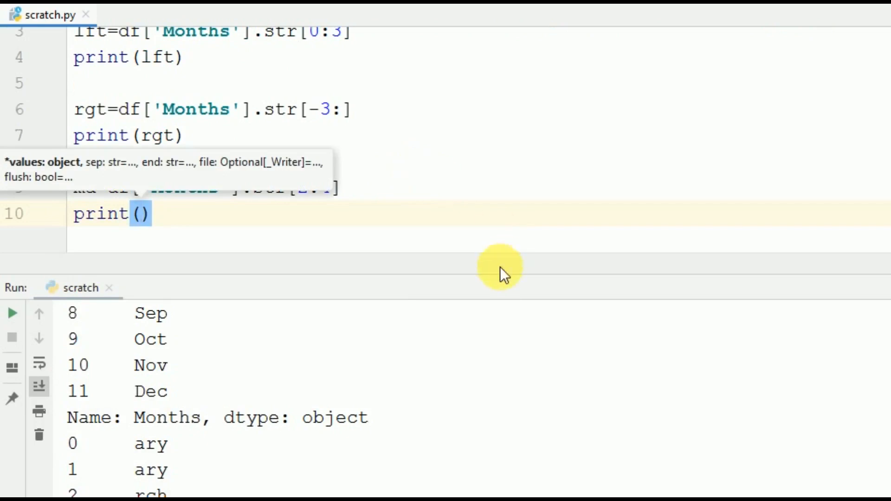
type("md")
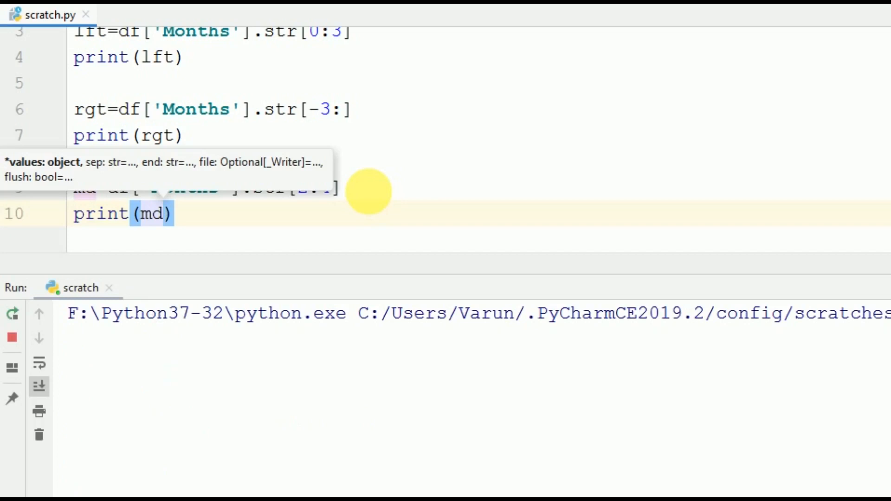
Scroll the run output to the middle slices and highlight nu
left_click(12, 313)
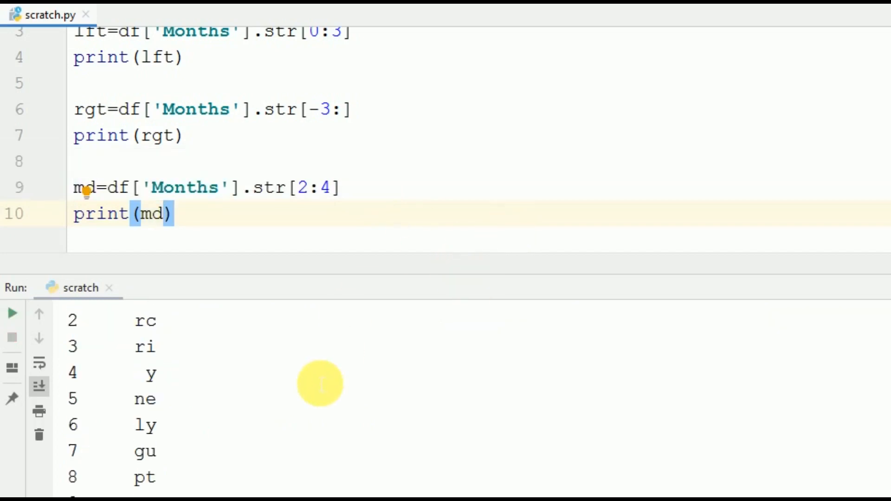
scroll("up", 3)
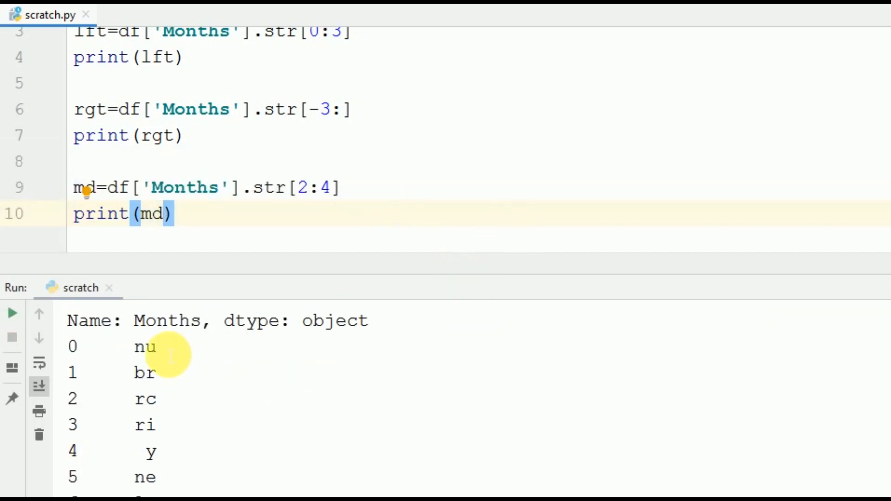
double_click(145, 346)
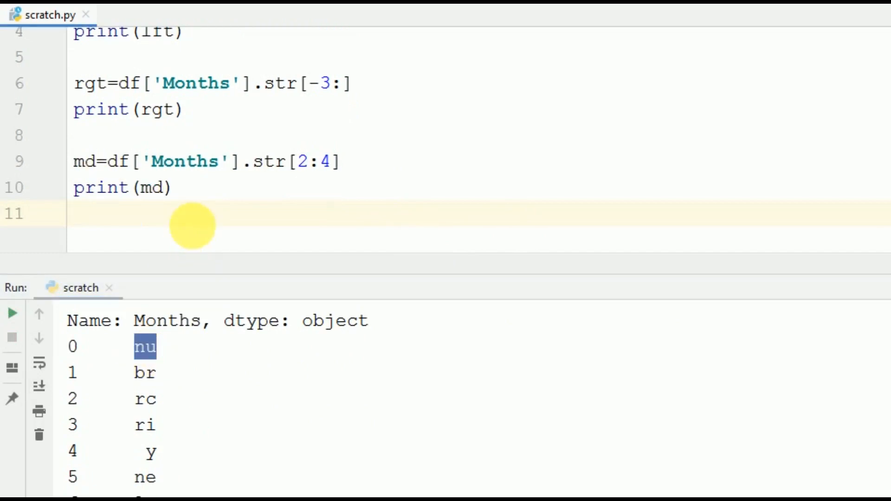
Add comments #January, #left - Jan and #right - ary below the print lines
type("#Janua")
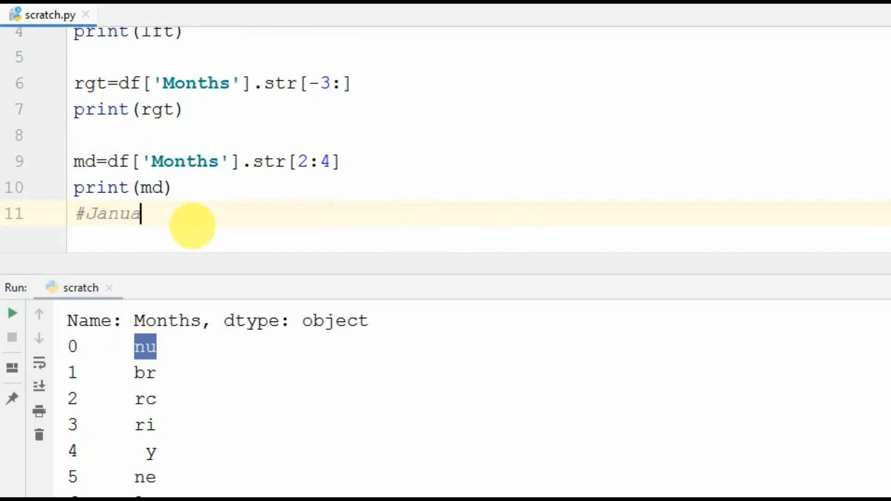
type("ry")
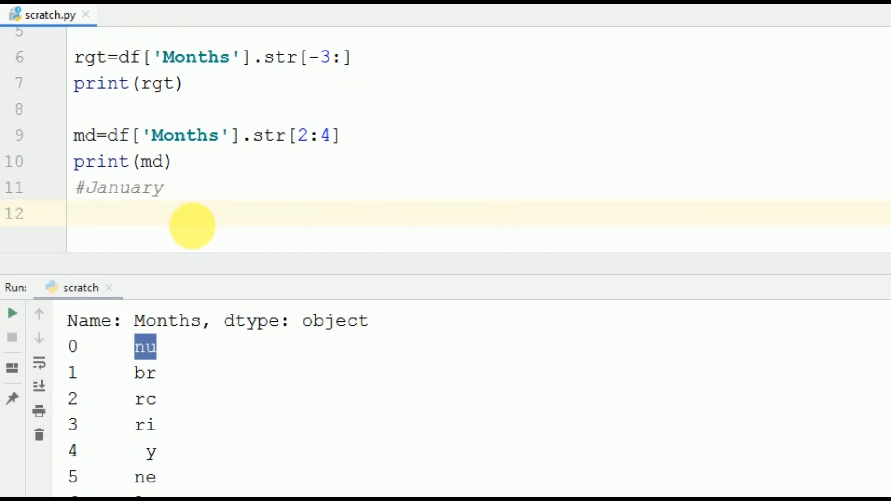
left_click(74, 213)
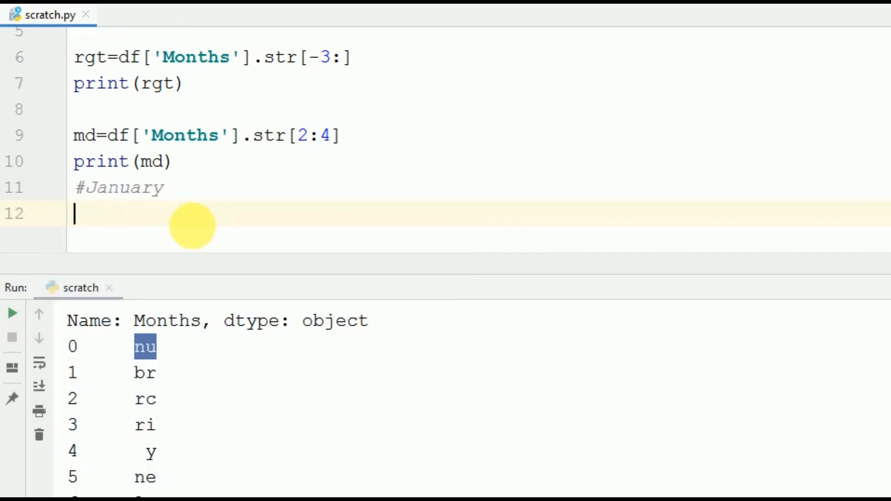
type("#left -")
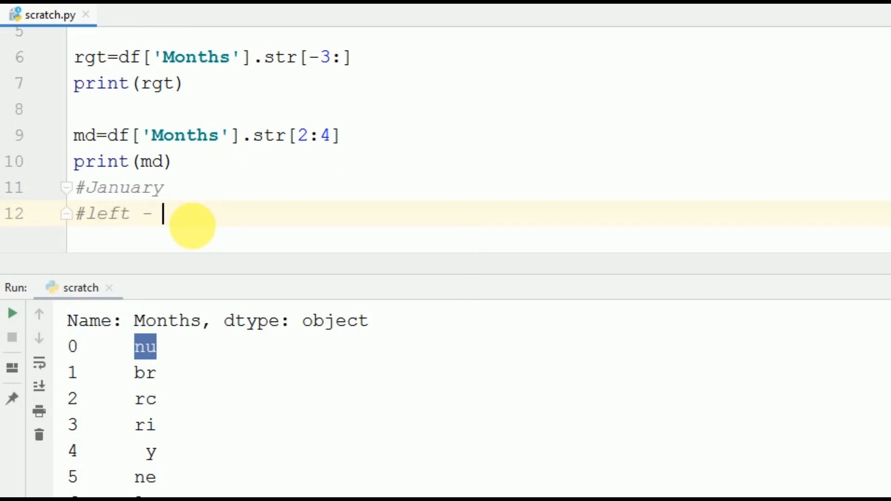
type("Jan")
type("#ri")
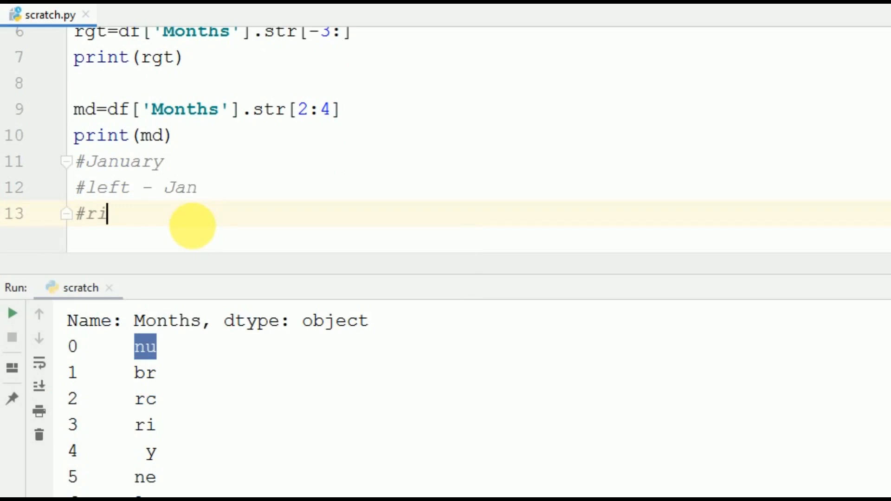
type("ght =")
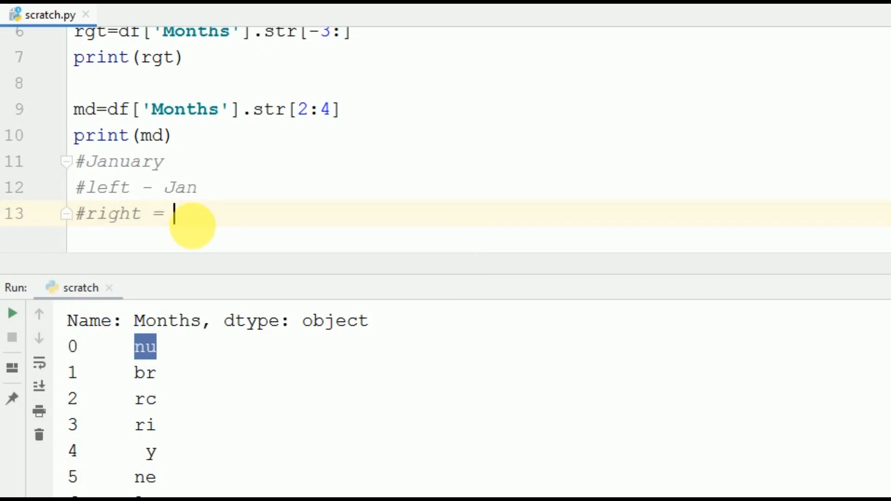
type("-")
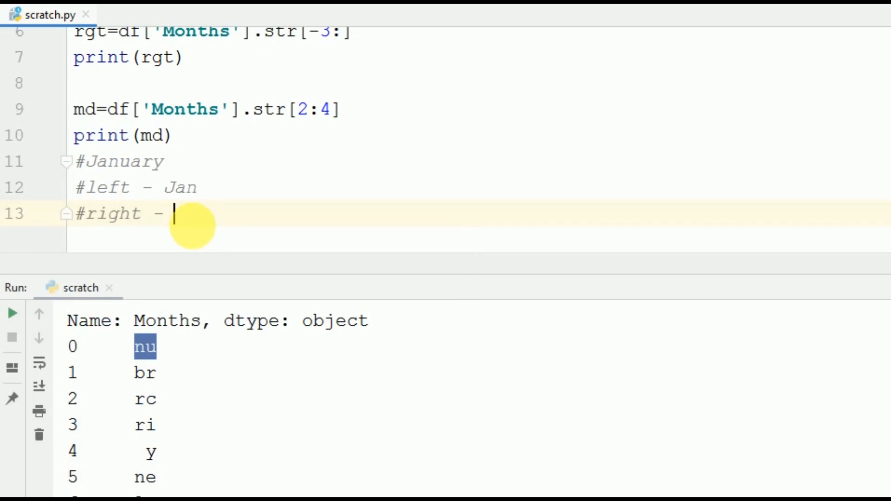
type("ary")
type("#mid (")
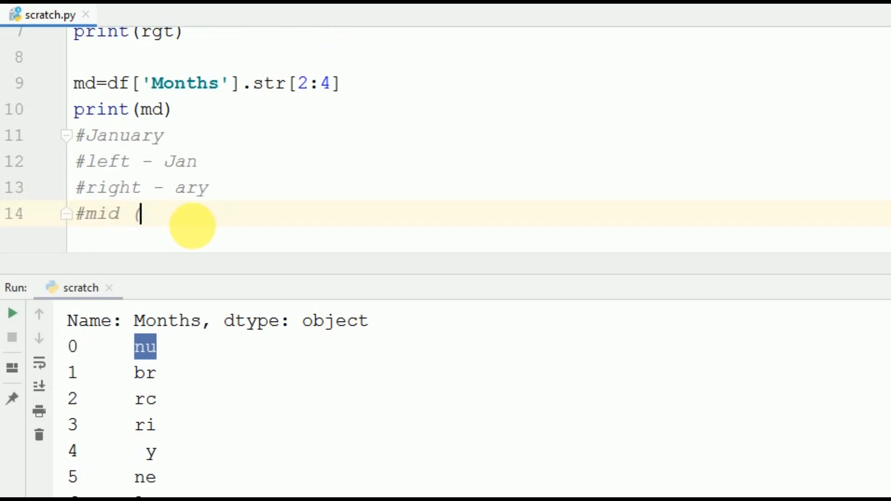
Add comment #mid (2-4) - nu [0,1,2 -n ------ and point back at str[2:4] and January
type("2")
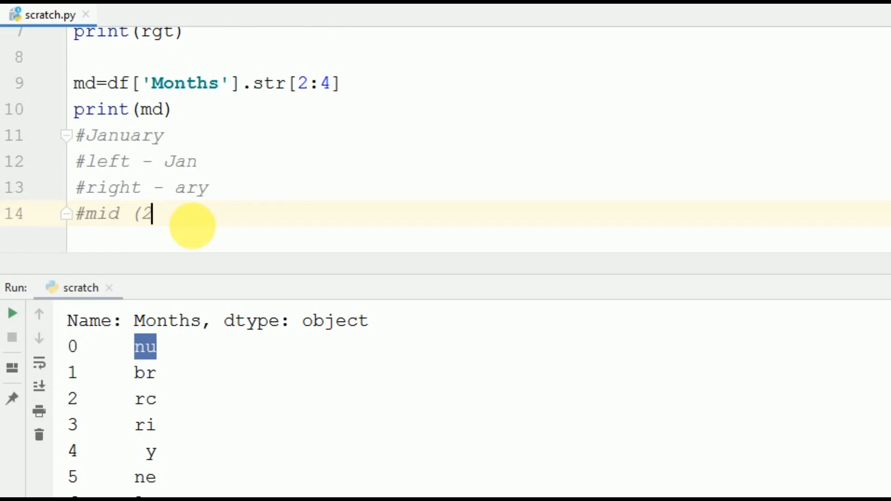
type("-")
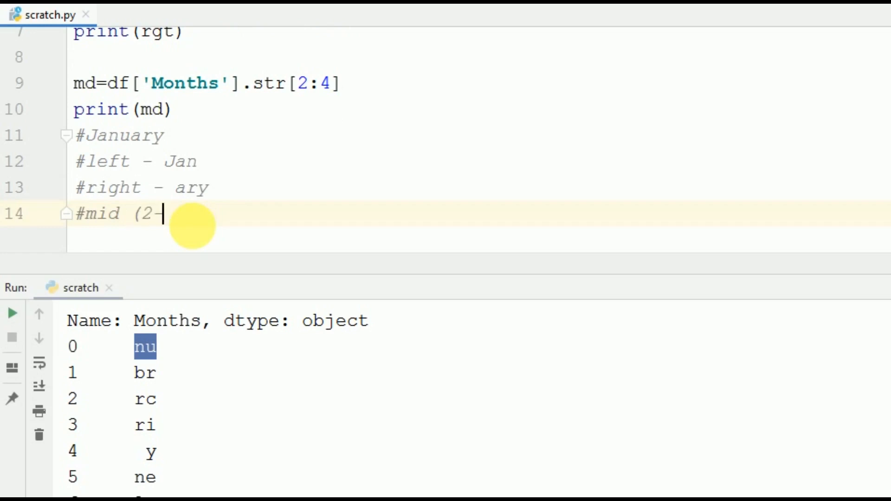
type("4)")
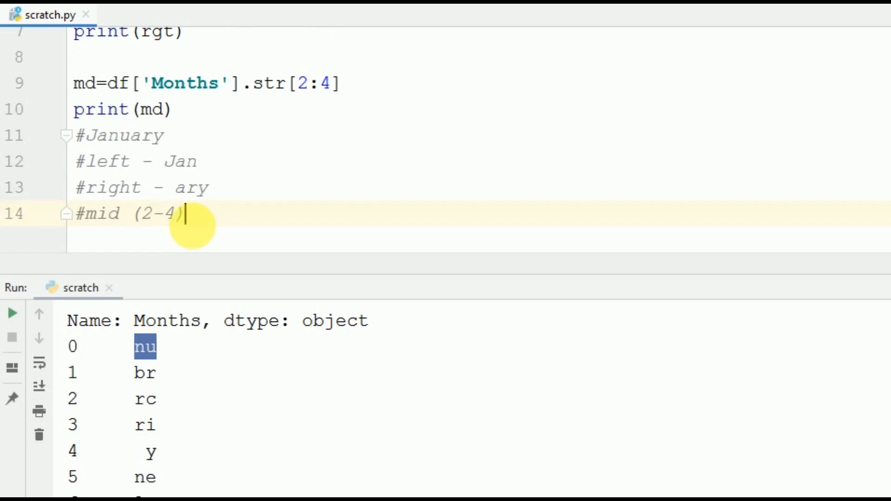
type("- nu")
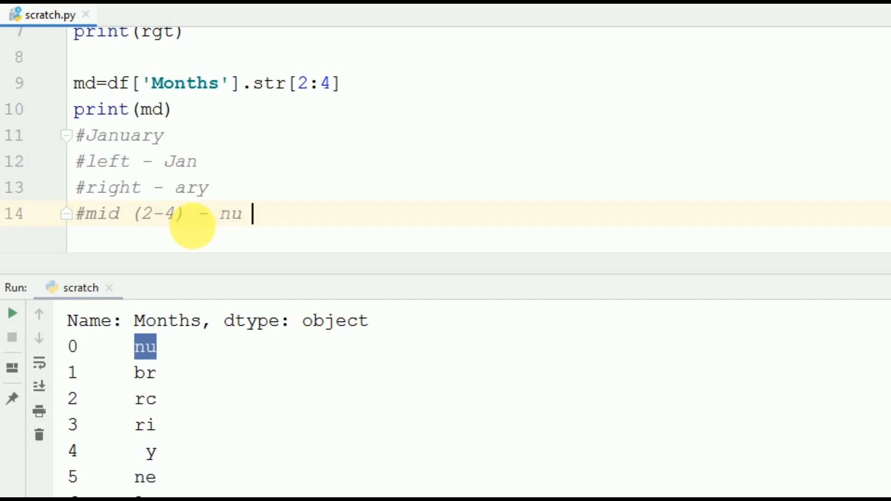
type("[")
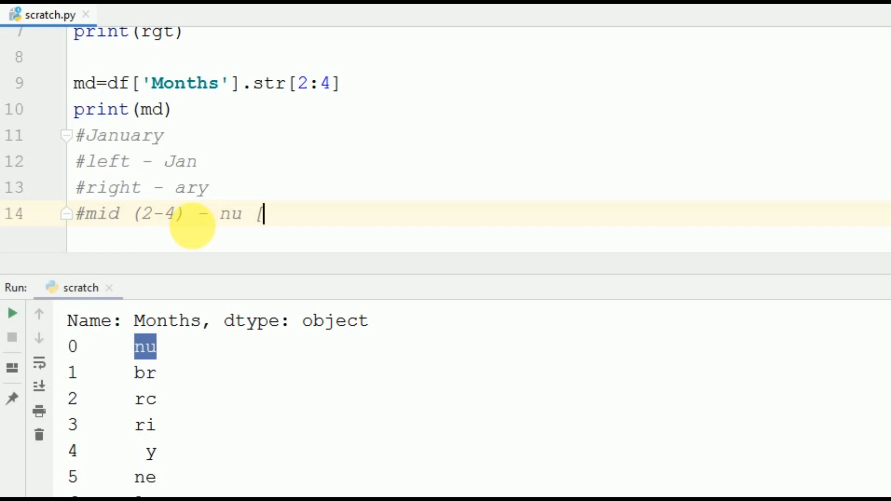
type("0")
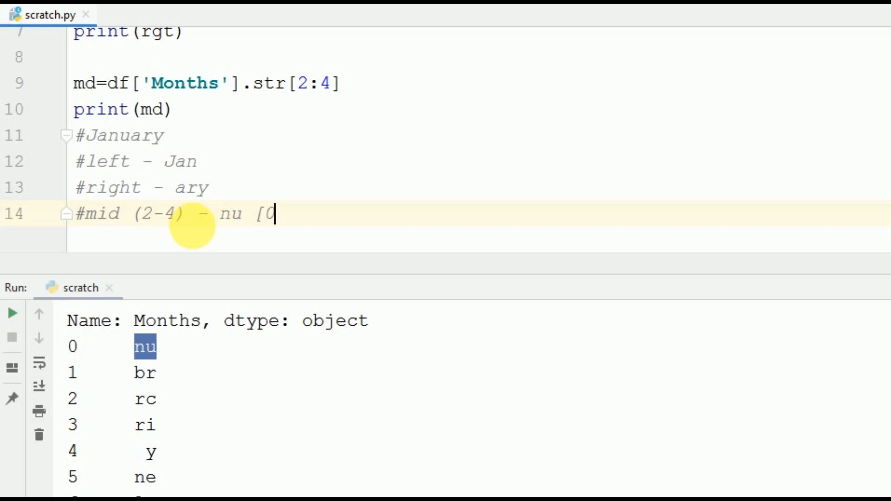
type(",1,2 -")
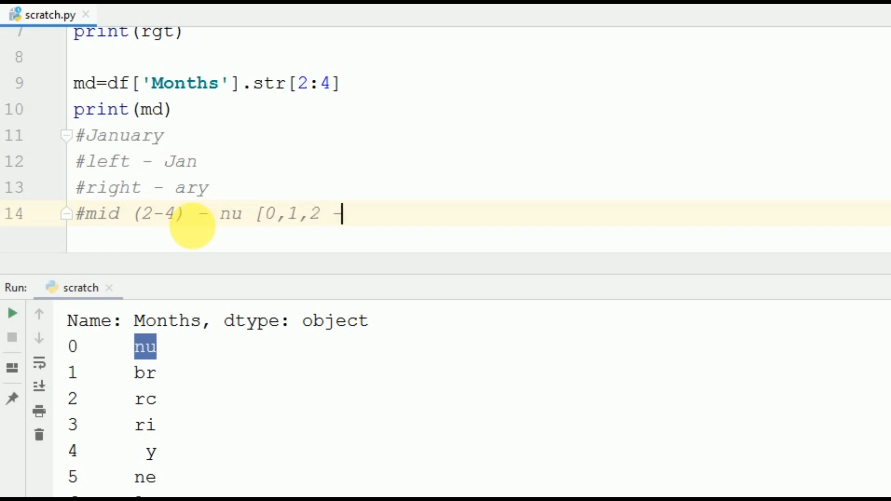
type("n")
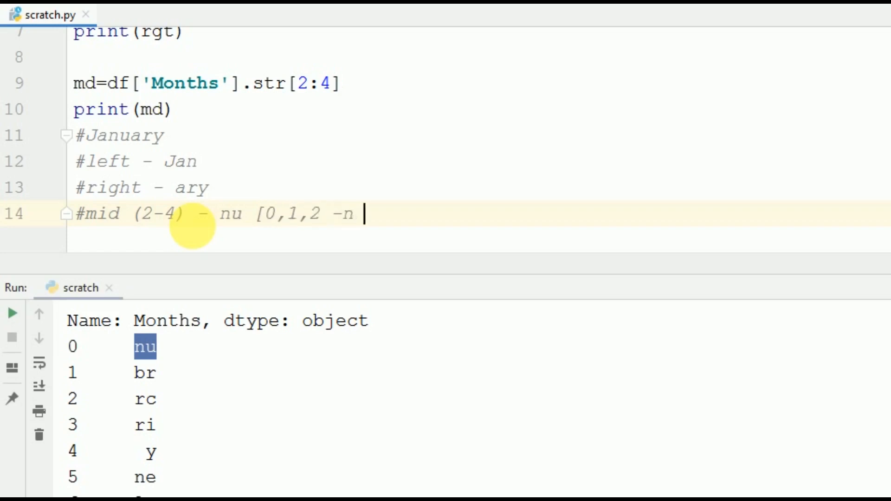
type("------")
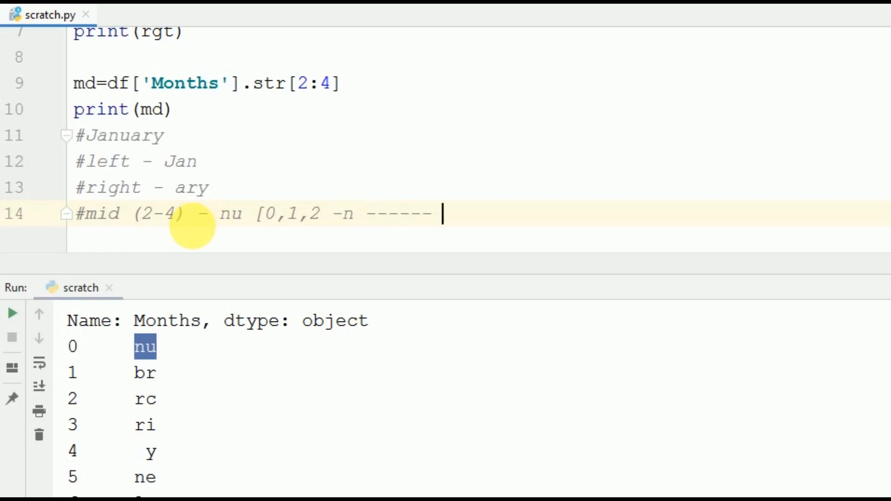
mouse_move(337, 88)
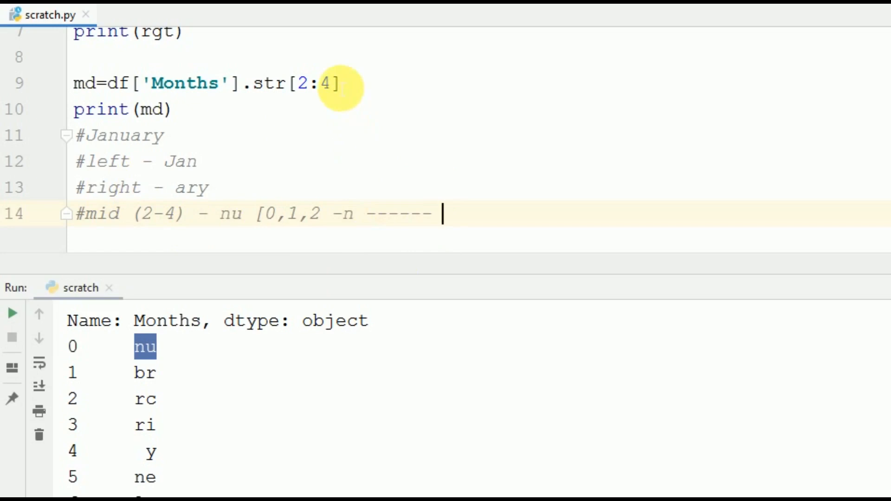
left_click(335, 83)
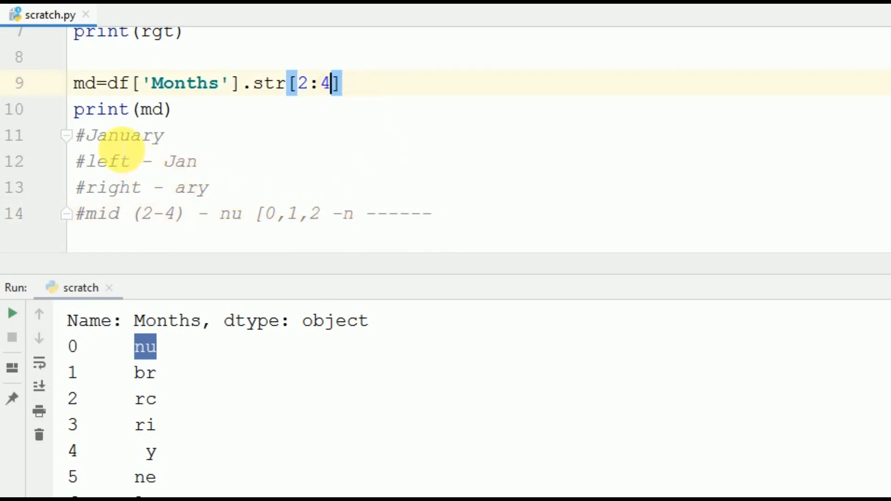
left_click(94, 135)
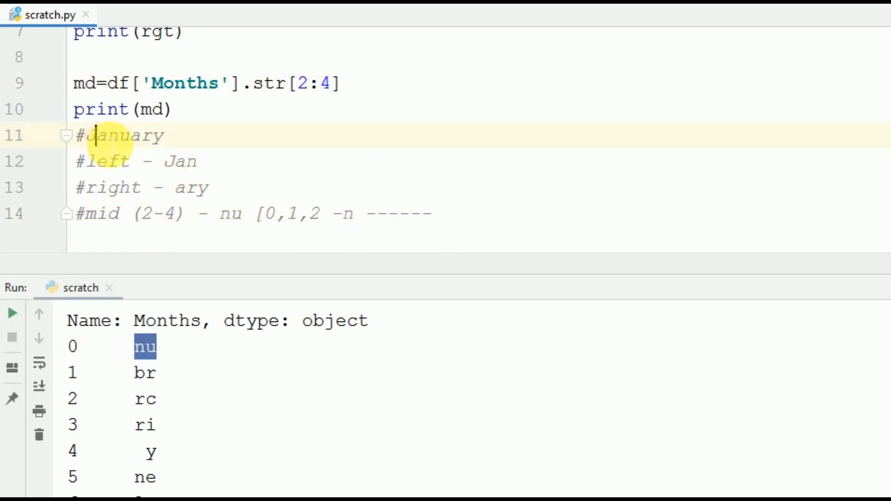